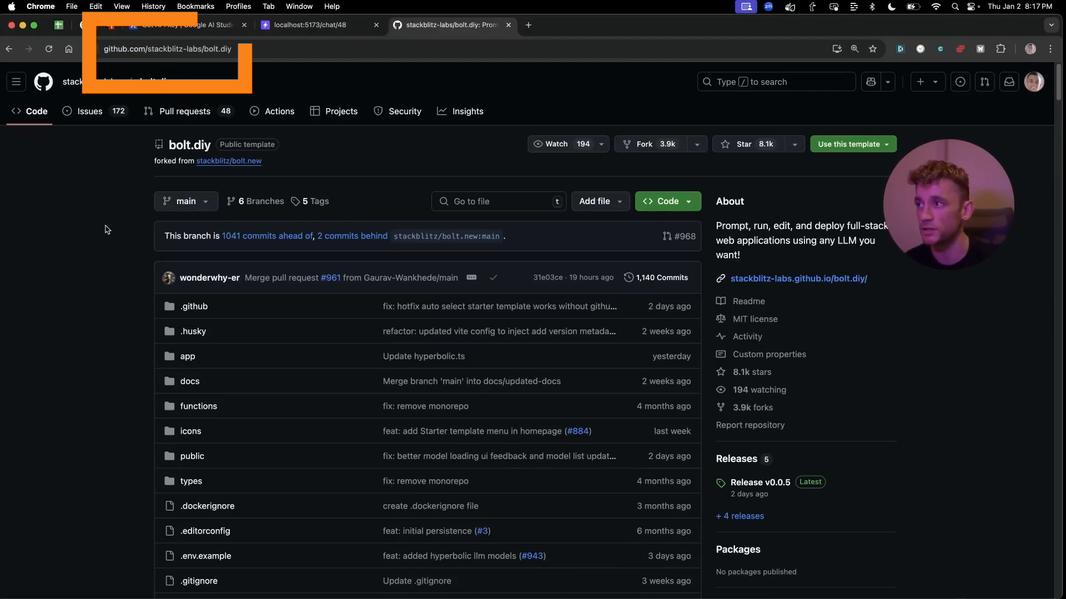
# Step: Scroll the bolt.diy README down to the Initial Setup section with clone, install and dev-server commands
pyautogui.scroll(-3)
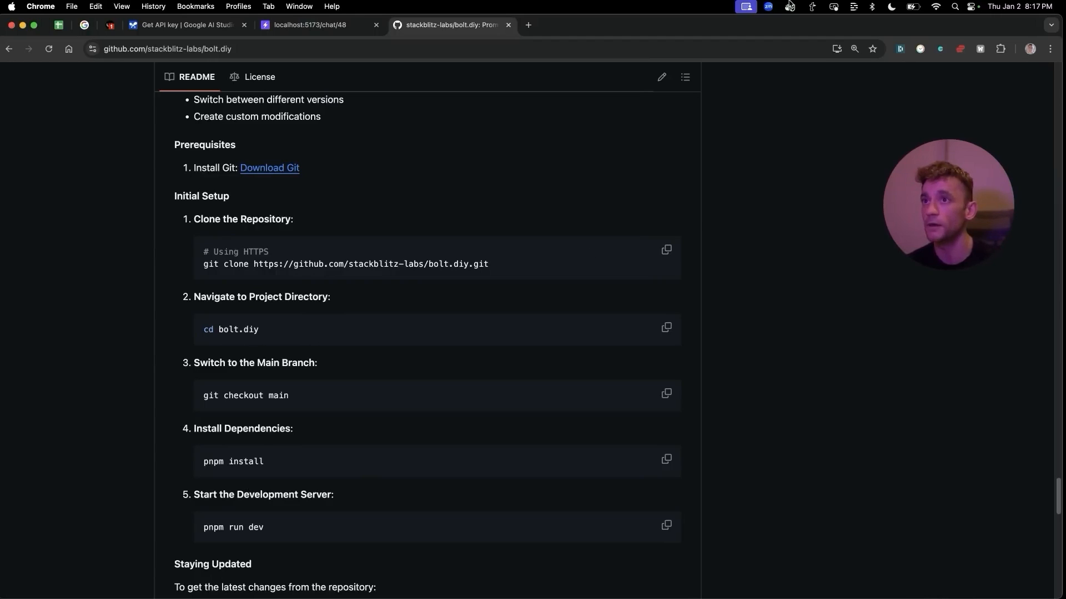
pyautogui.moveTo(368, 240)
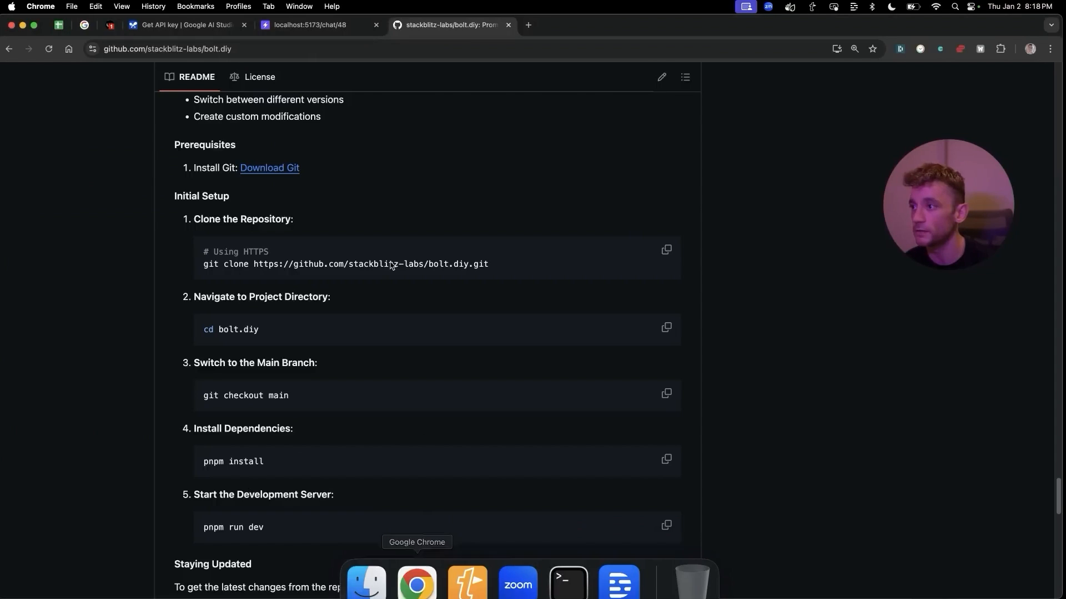
# Step: Bring up Terminal to run the bolt.diy setup and serve it at localhost:5173
pyautogui.click(435, 25)
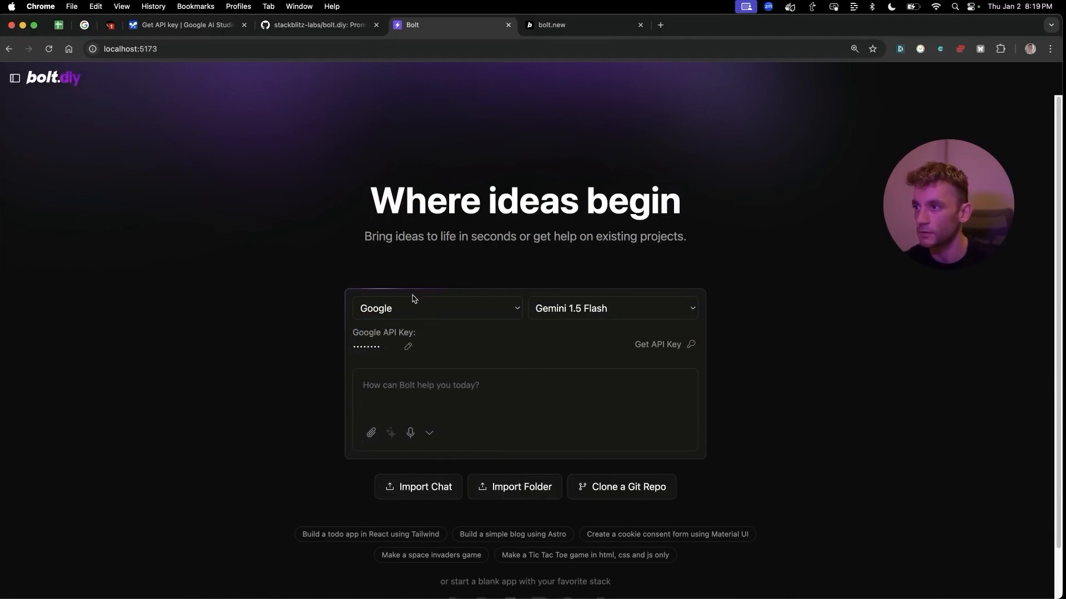
# Step: View the Gemini model list, check the hosted bolt.new tab, then show and hide the chat history
pyautogui.click(611, 308)
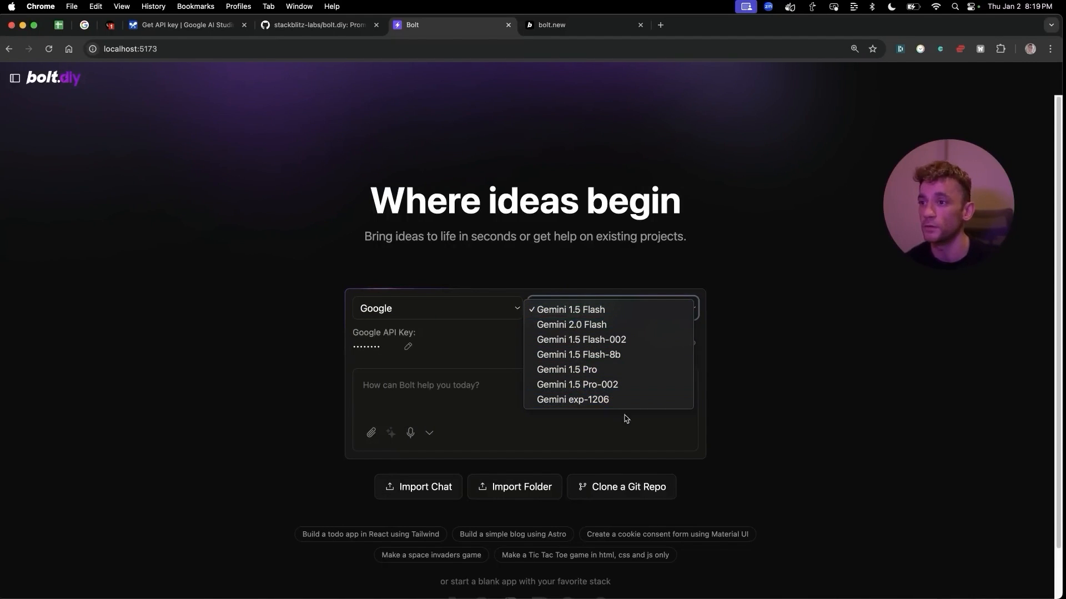
pyautogui.click(581, 25)
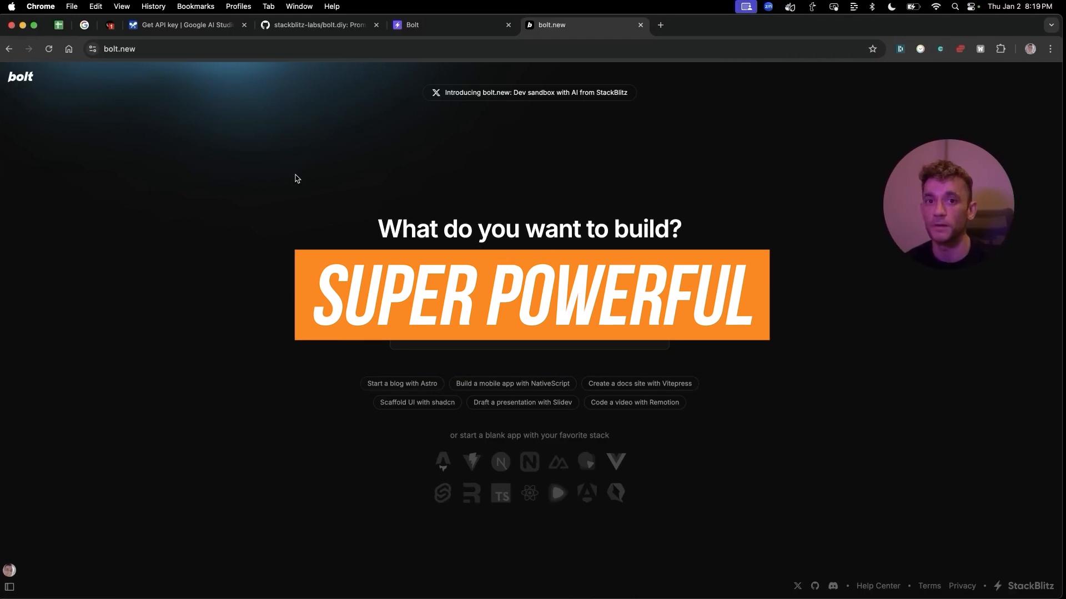
pyautogui.moveTo(288, 178)
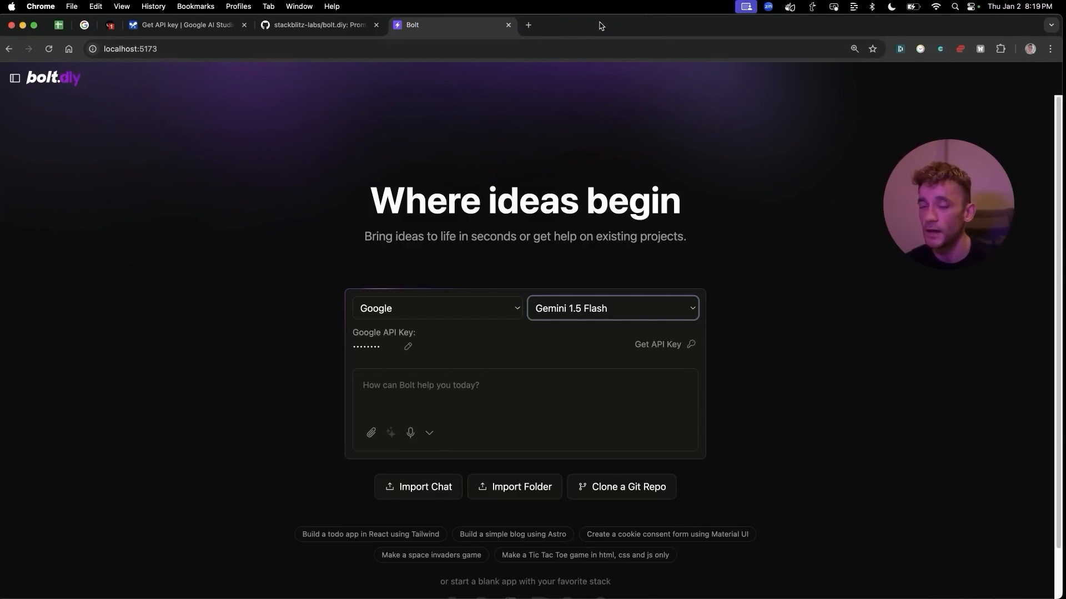
pyautogui.click(14, 77)
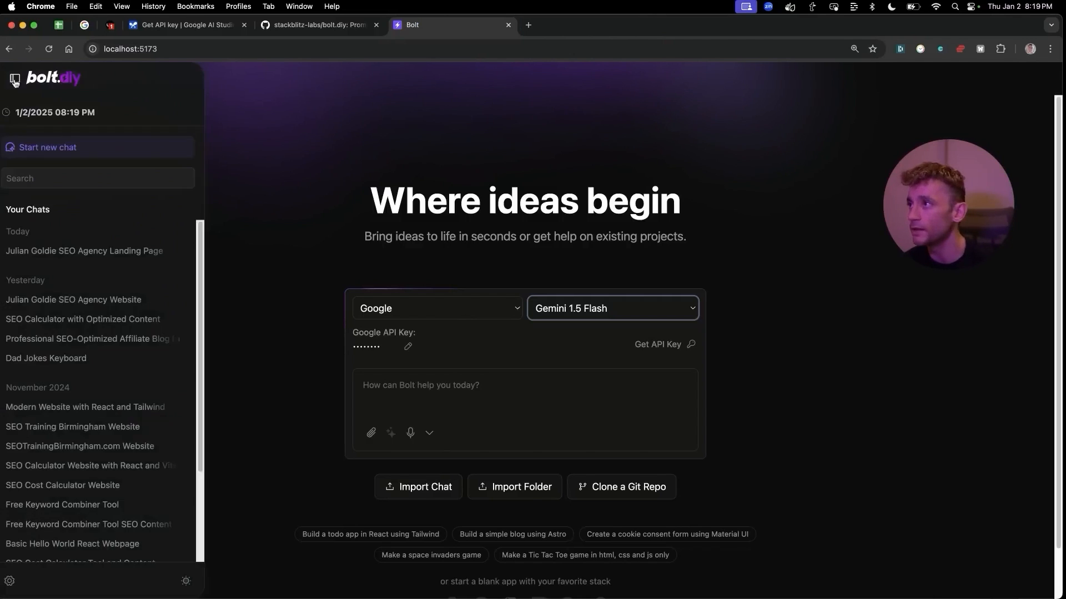
pyautogui.click(15, 80)
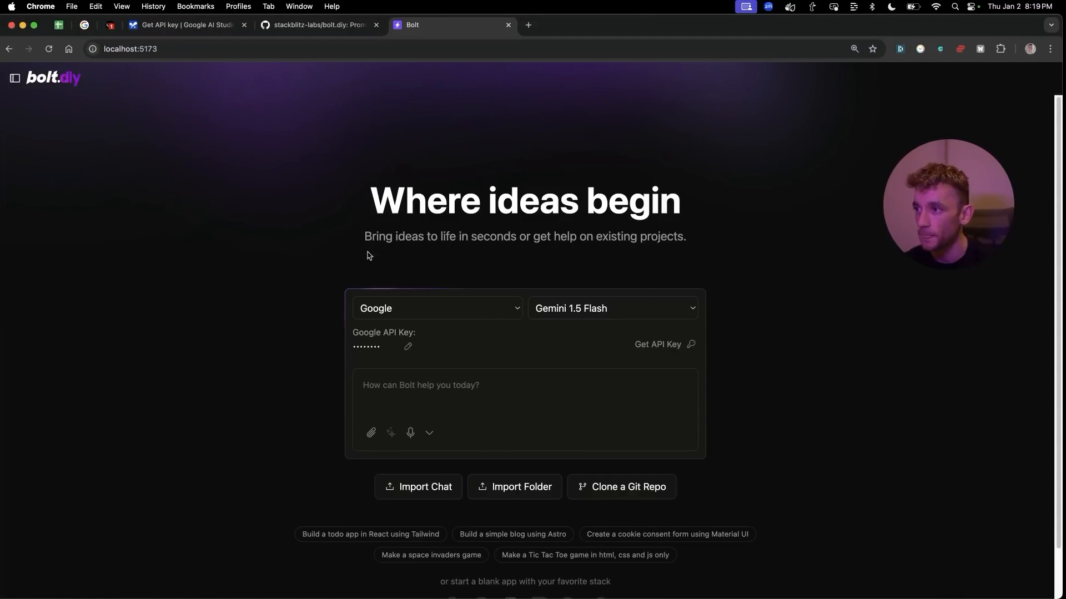
# Step: Switch the provider to Deepseek and keep Deepseek-Coder as the model
pyautogui.click(436, 307)
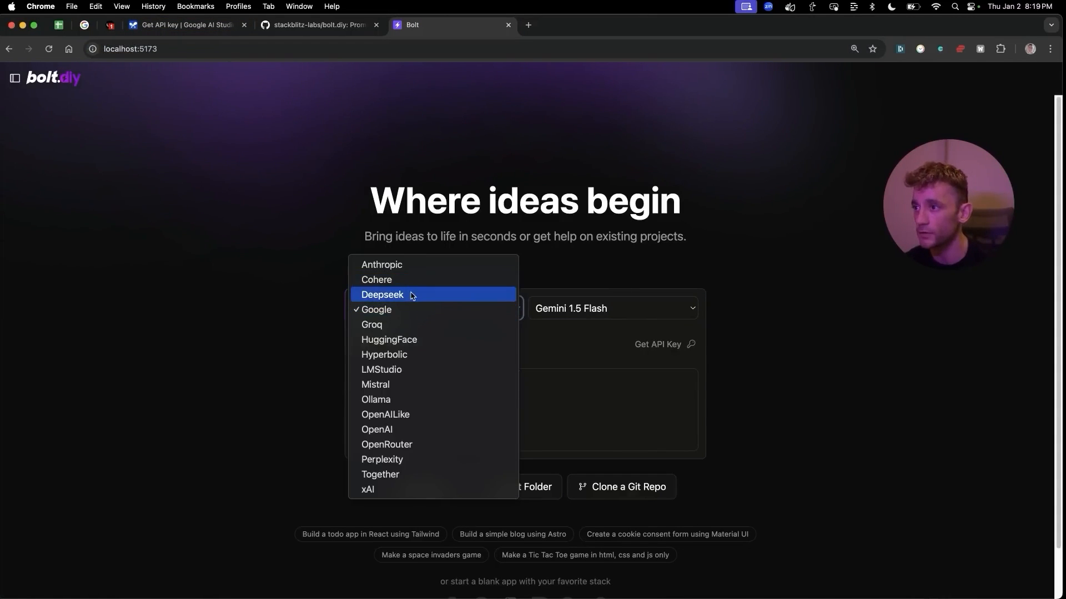
pyautogui.click(383, 295)
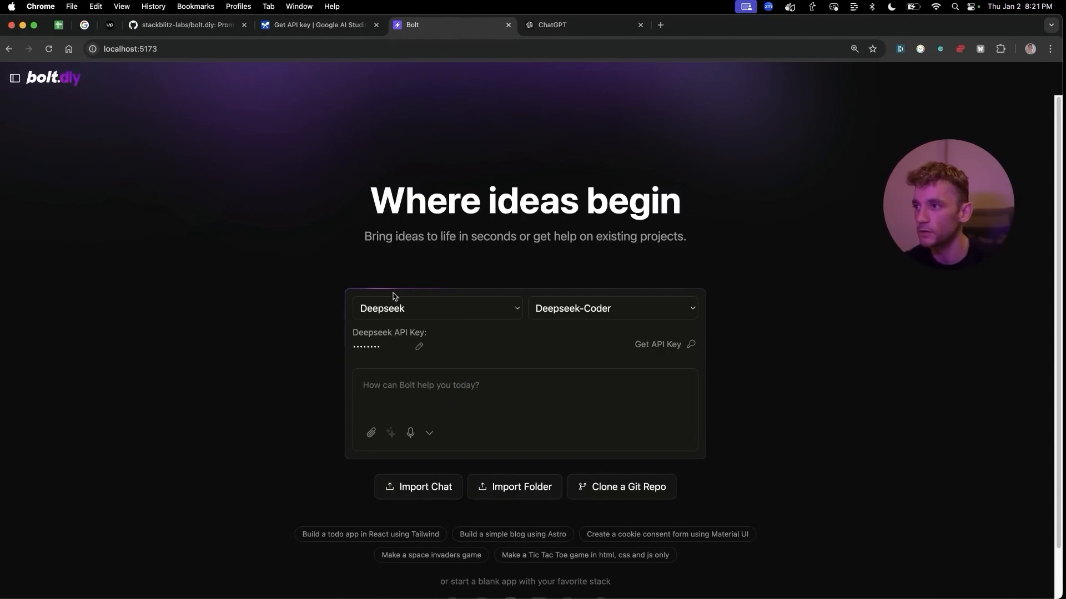
pyautogui.click(610, 307)
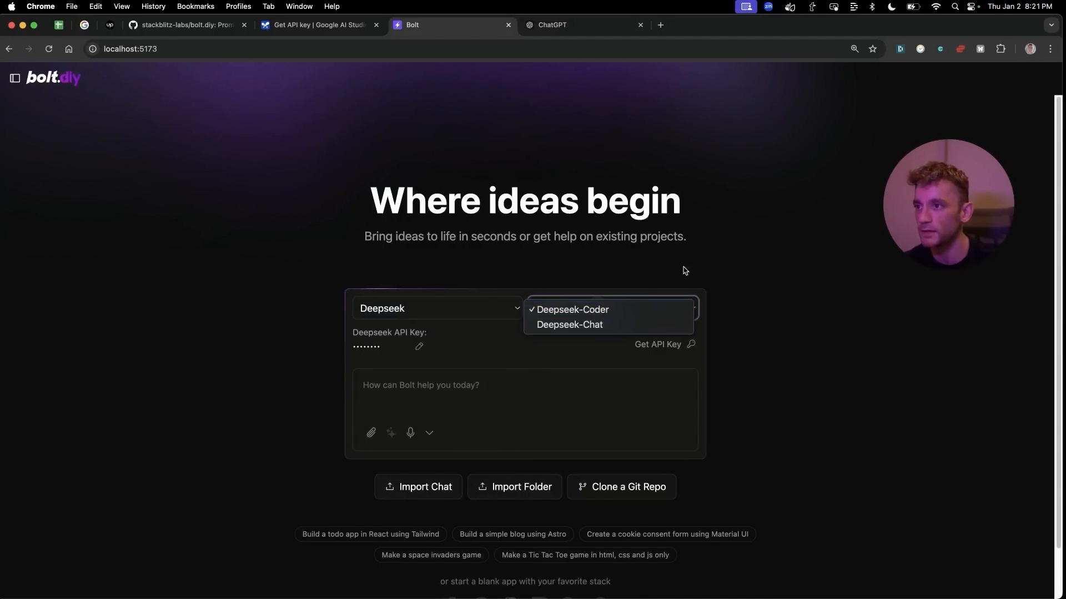
pyautogui.click(573, 310)
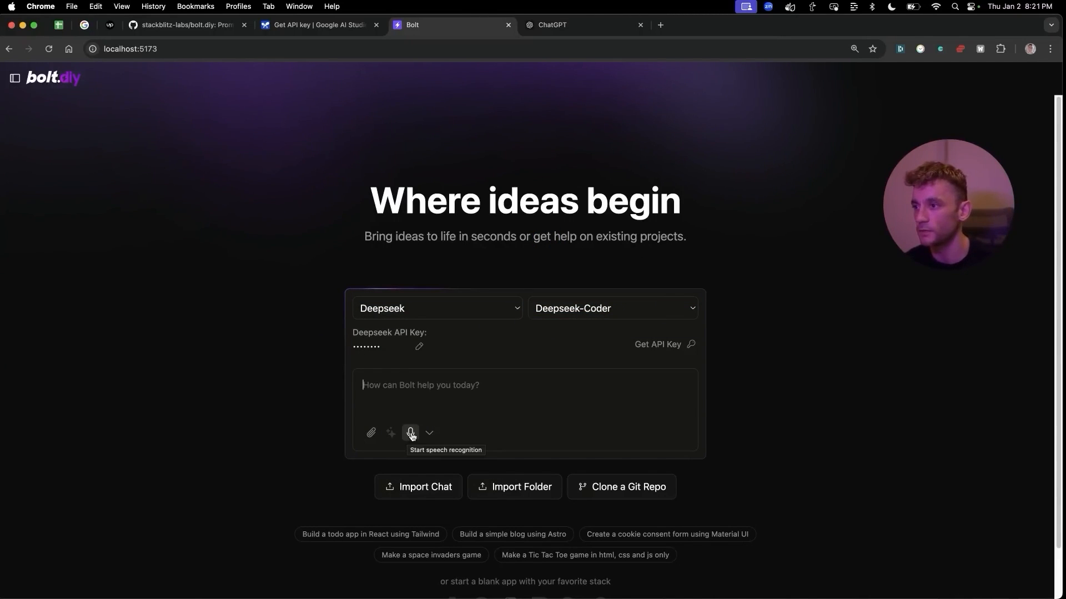
# Step: Dictate 'create a synthesizer app' and send it to generate the web synthesizer
pyautogui.click(410, 433)
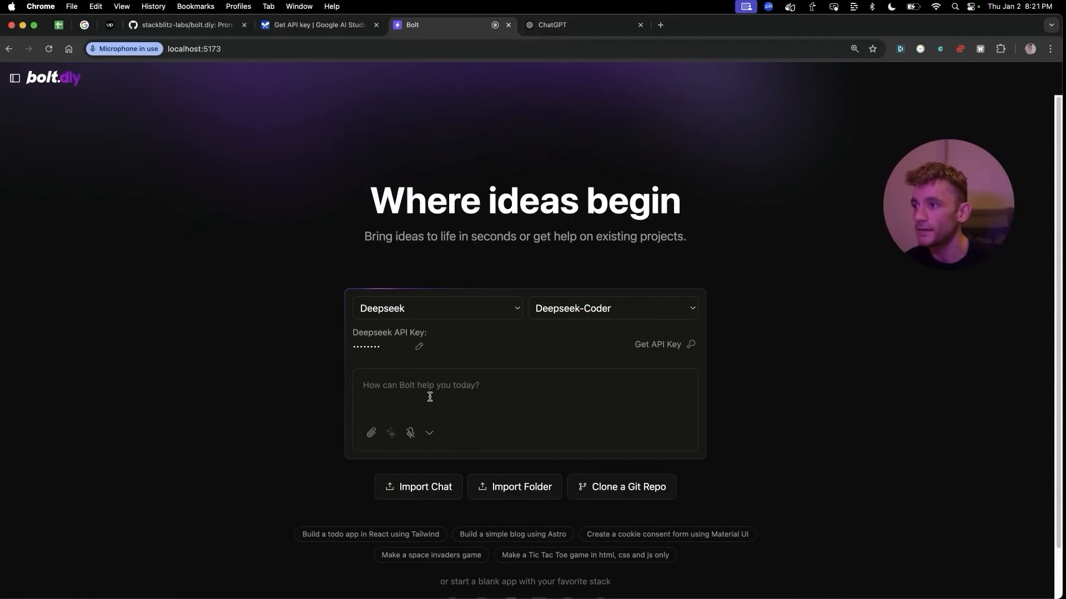
pyautogui.write('create a synthesizer app')
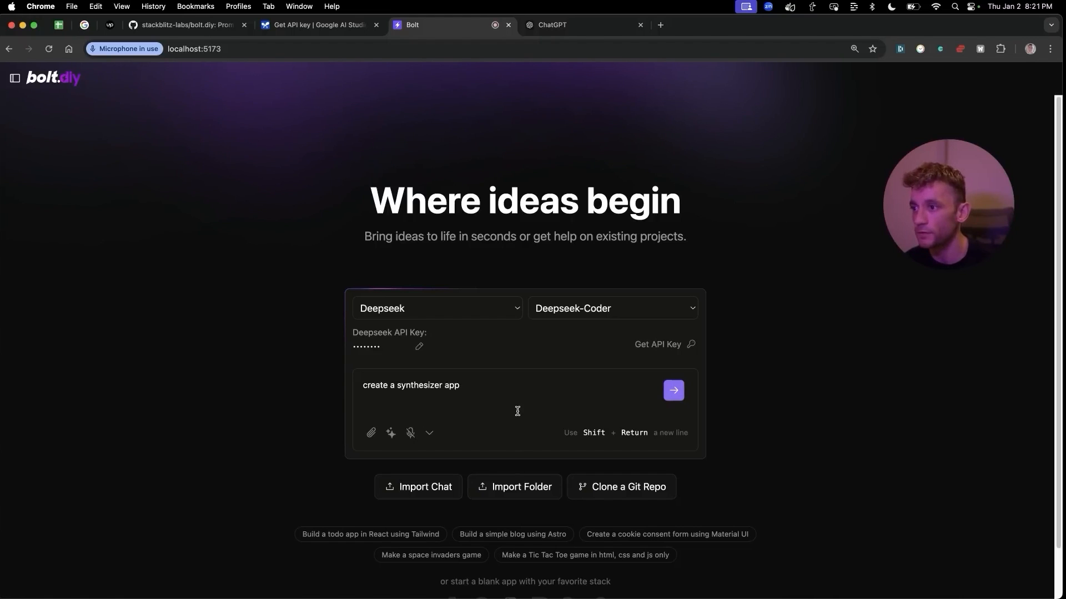
pyautogui.click(673, 389)
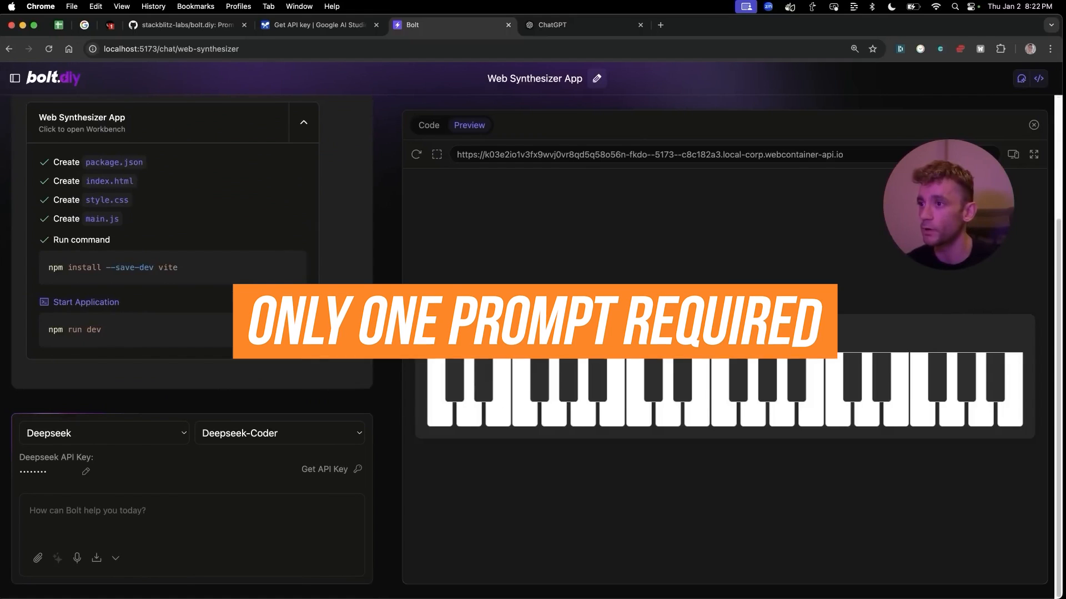
pyautogui.click(496, 334)
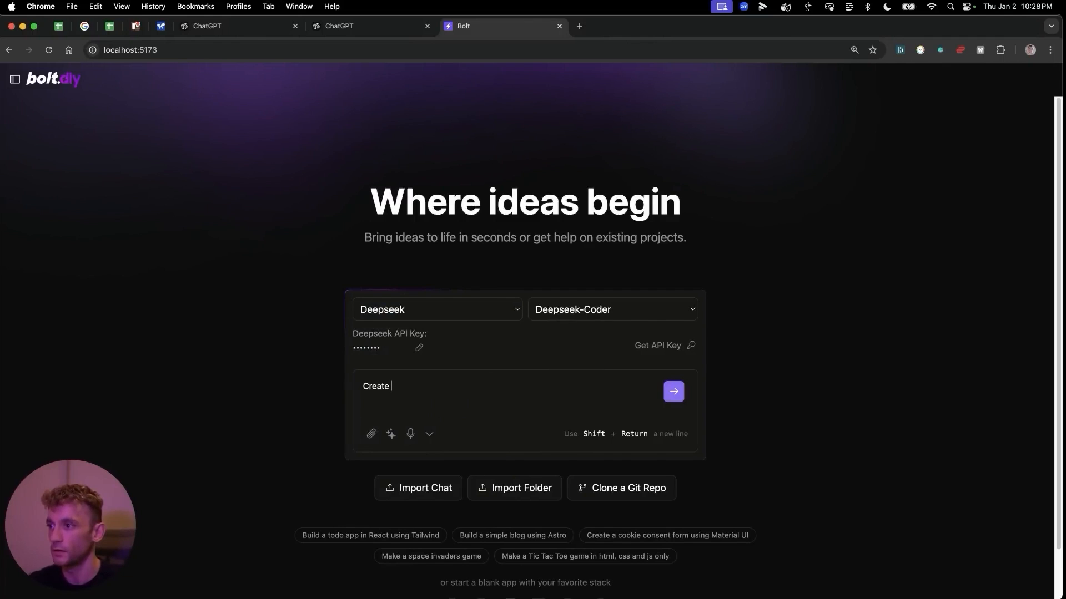
# Step: Enter 'Meta Tag Generator' and enhance it into a detailed prompt with validation and search preview
pyautogui.write('Meta Tag Generator')
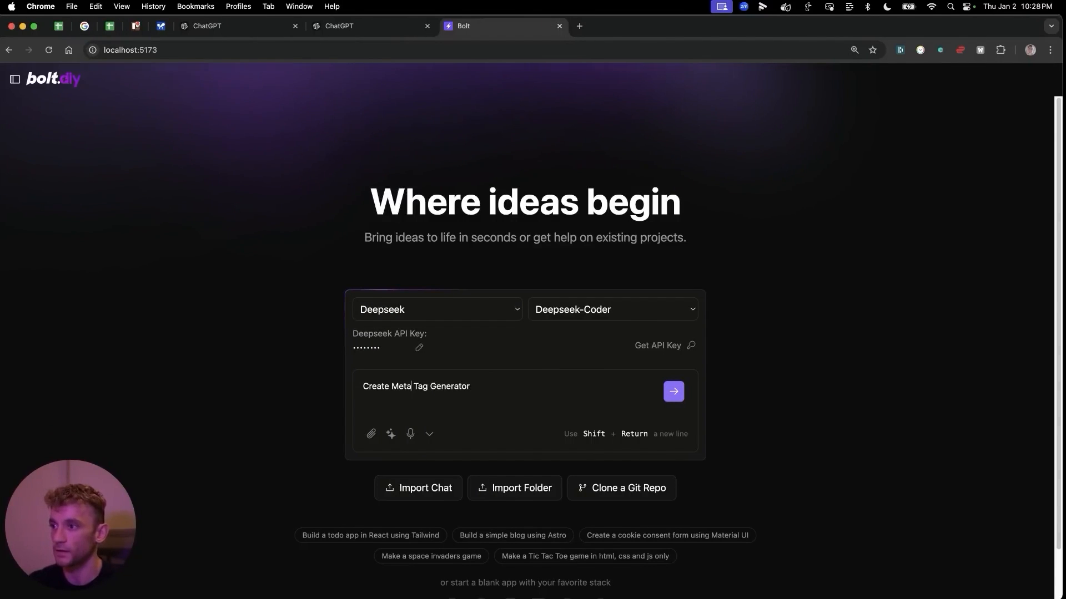
pyautogui.click(390, 434)
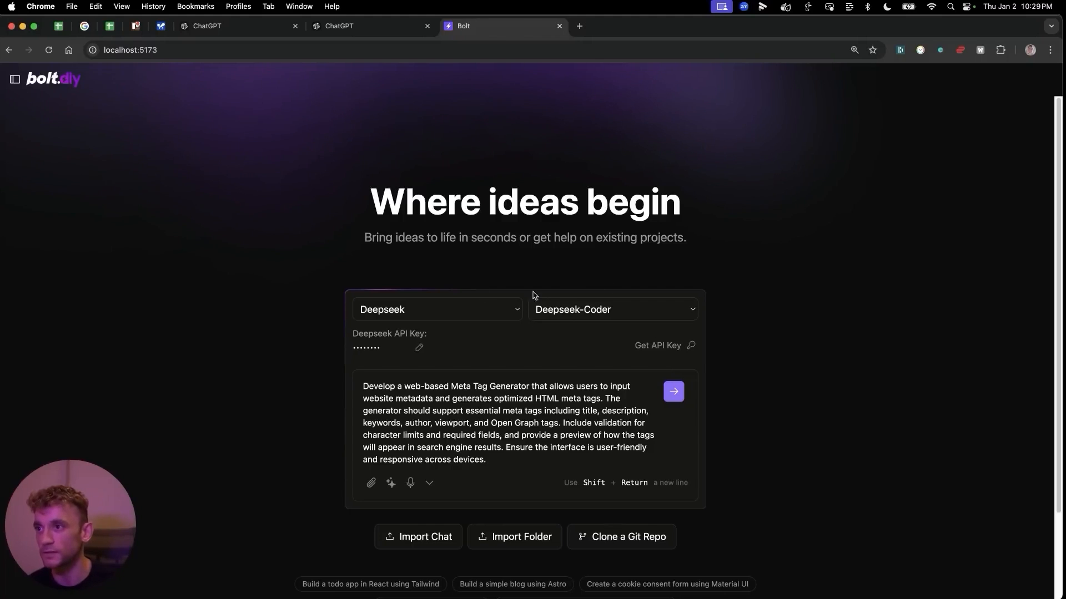
# Step: Send the detailed prompt to build the Meta Tag Generator and reach its preview form fields
pyautogui.click(673, 392)
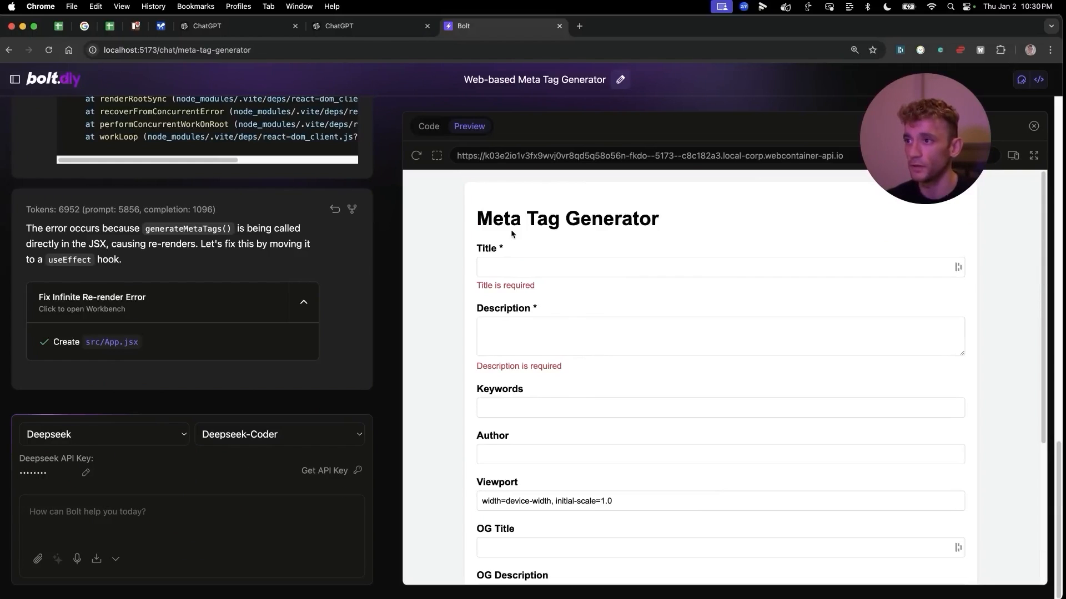
pyautogui.scroll(-3)
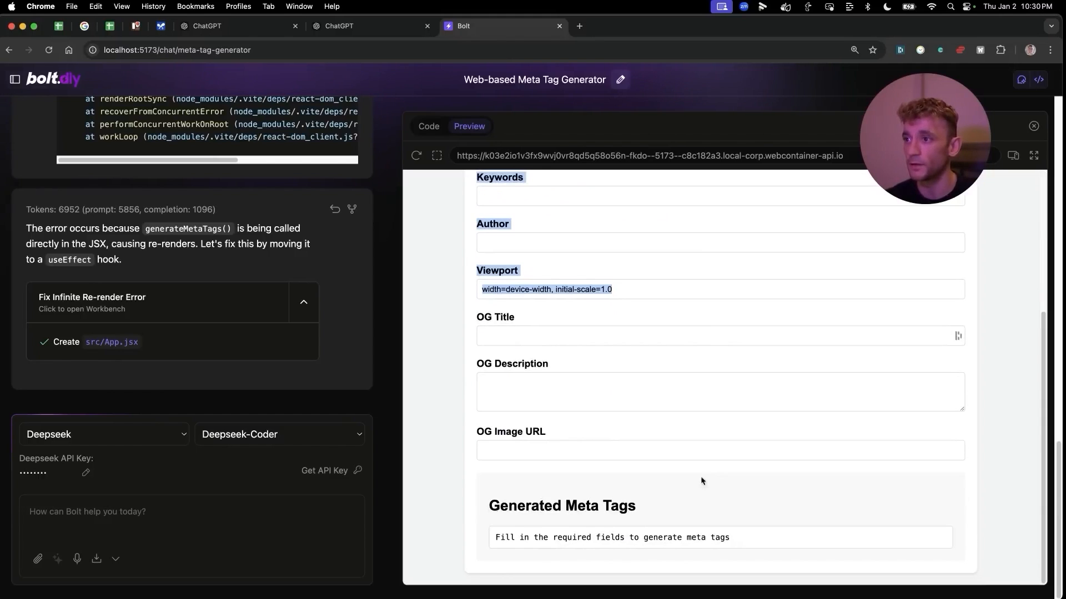
pyautogui.click(718, 450)
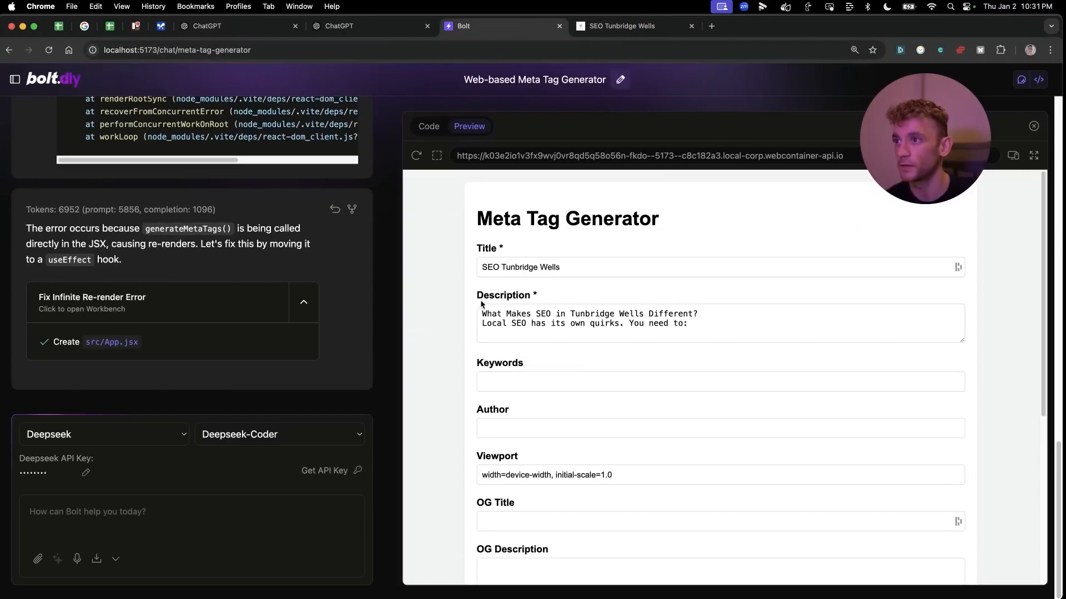
# Step: Highlight the generated meta tag code and fill the fields with 'SEO Tunbridge Wells'
pyautogui.scroll(-3)
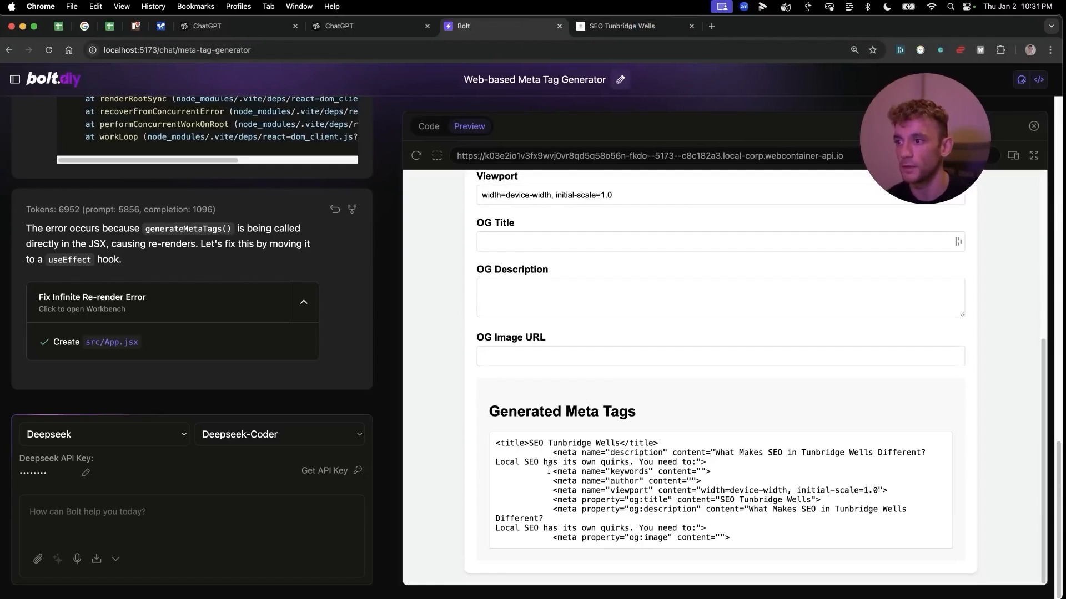
pyautogui.moveTo(496, 443); pyautogui.dragTo(729, 537)
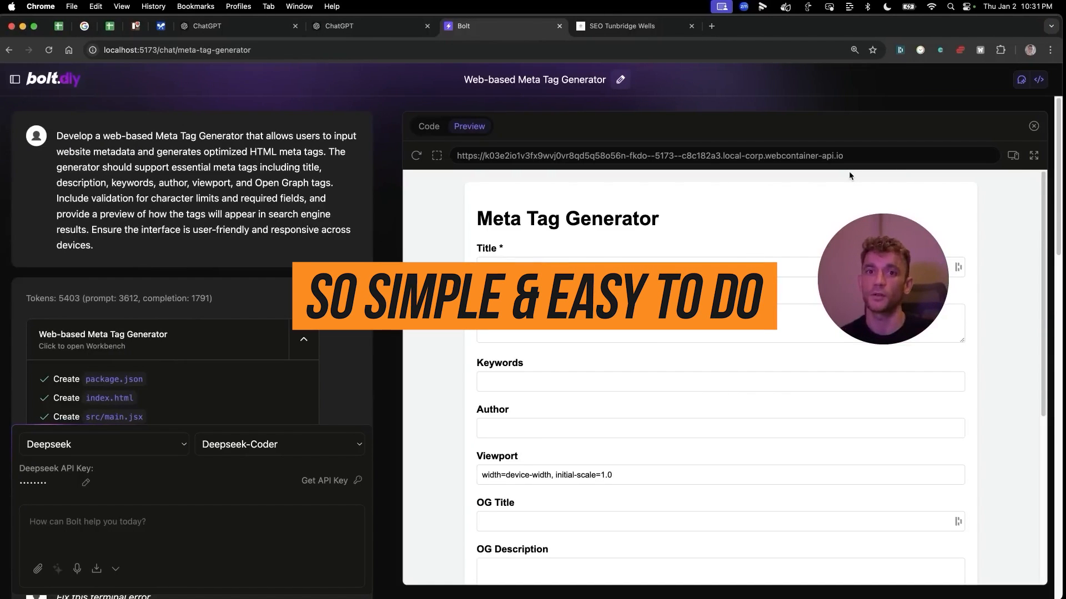
pyautogui.write('SEO Tunbridge Wells')
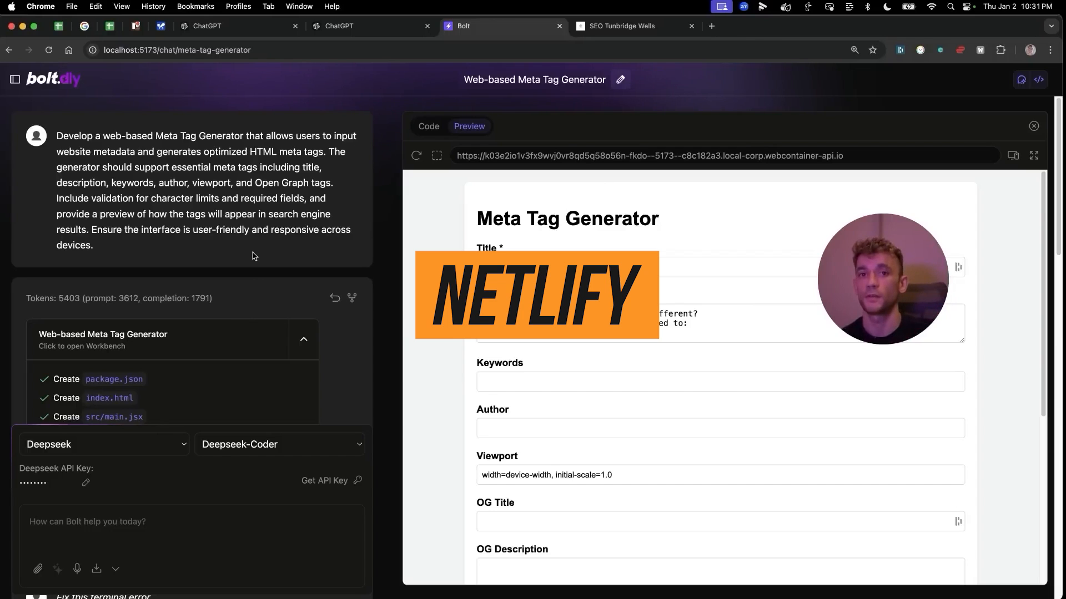
pyautogui.write('SEO Tunbridge Wells')
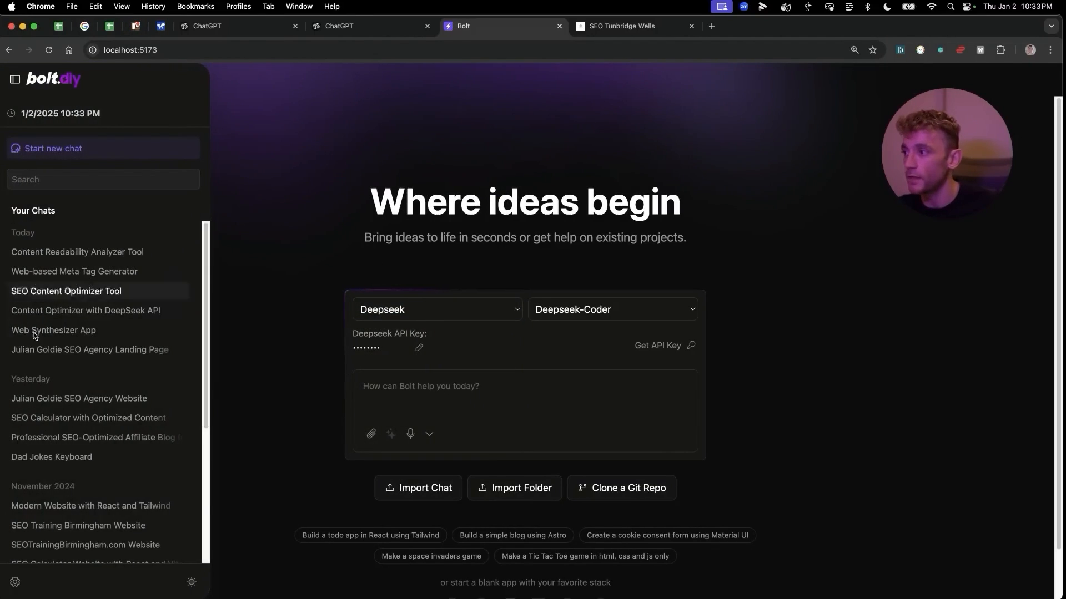
# Step: Switch the provider to Google with Gemini 2.0 Flash as the model
pyautogui.click(437, 309)
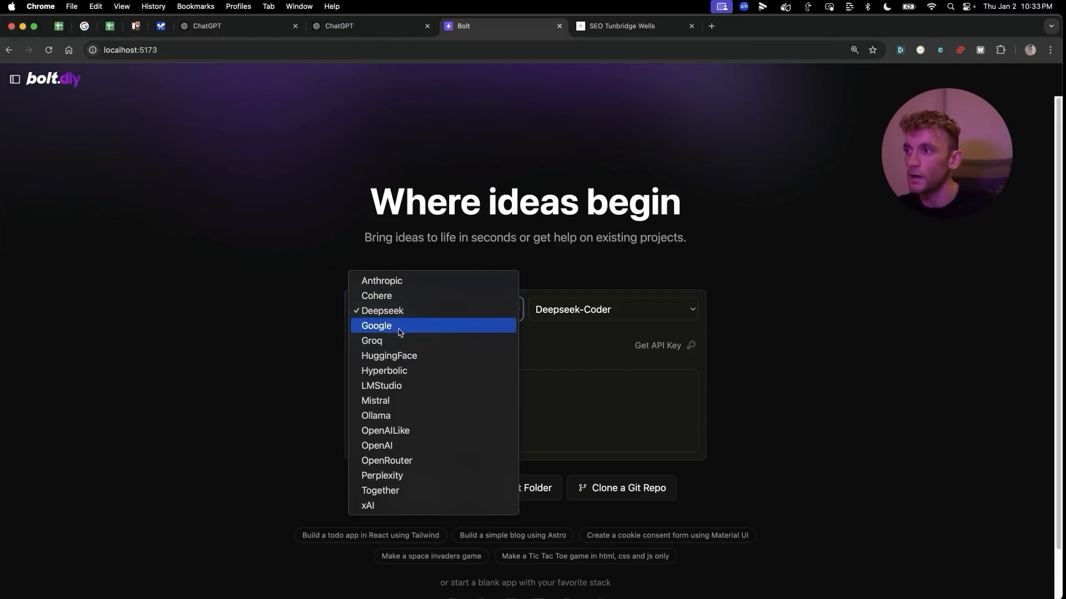
pyautogui.click(376, 325)
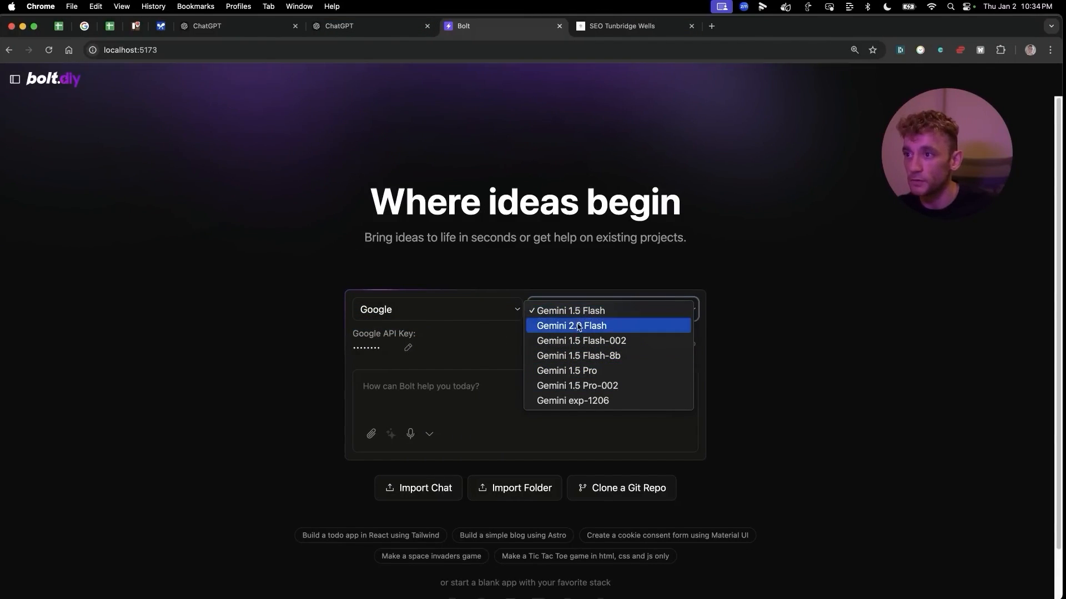
pyautogui.click(571, 325)
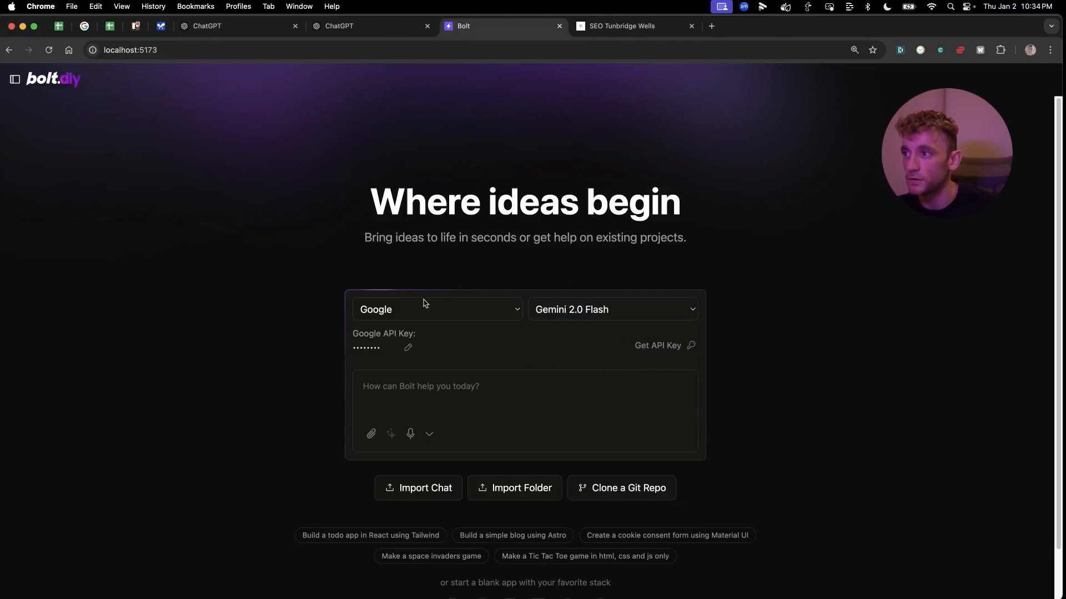
pyautogui.click(620, 26)
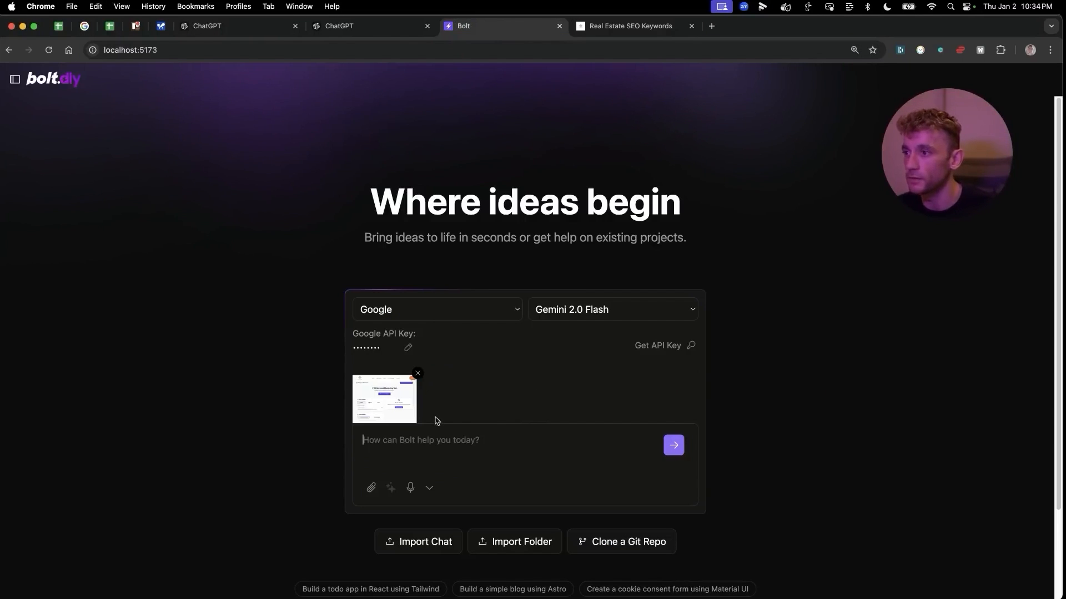
# Step: Write 'recreate this screenshotted app', enhance the prompt and send it to build the Keyword Research Tool
pyautogui.write('recreate t')
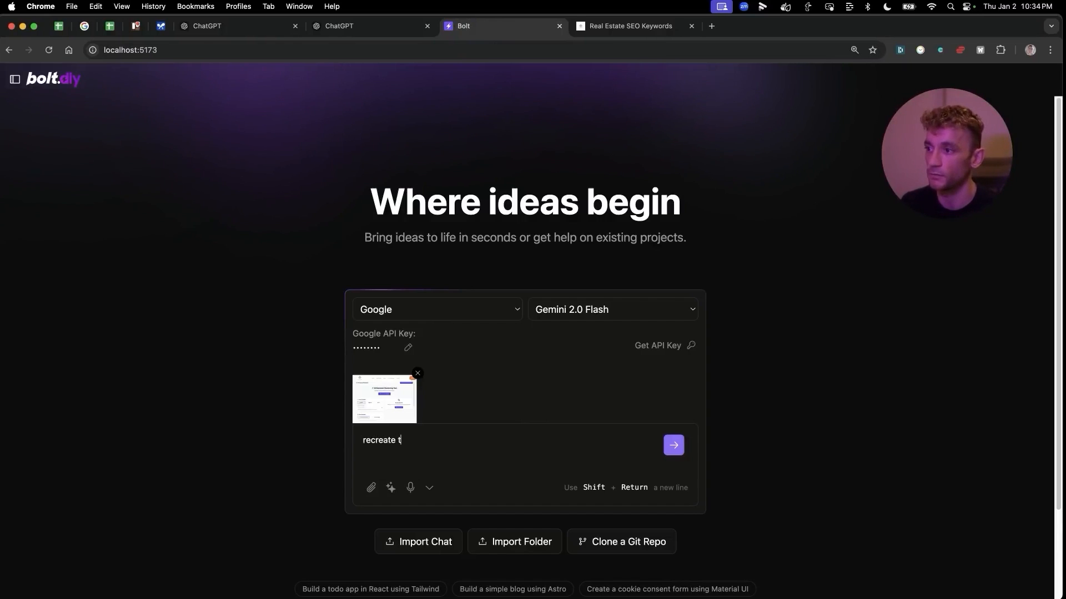
pyautogui.write('his screeenshotted app')
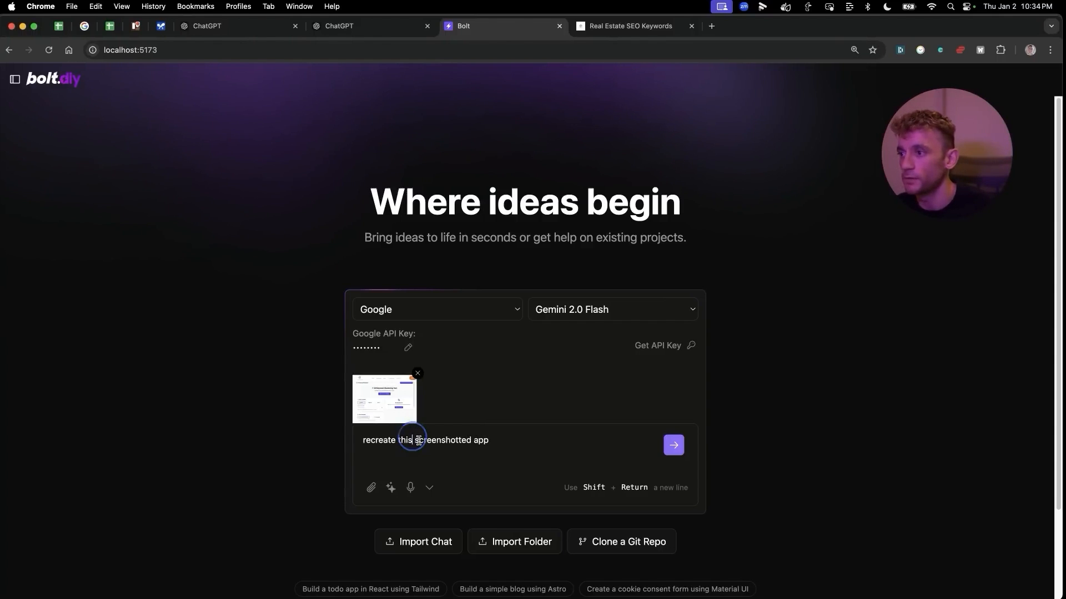
pyautogui.click(391, 489)
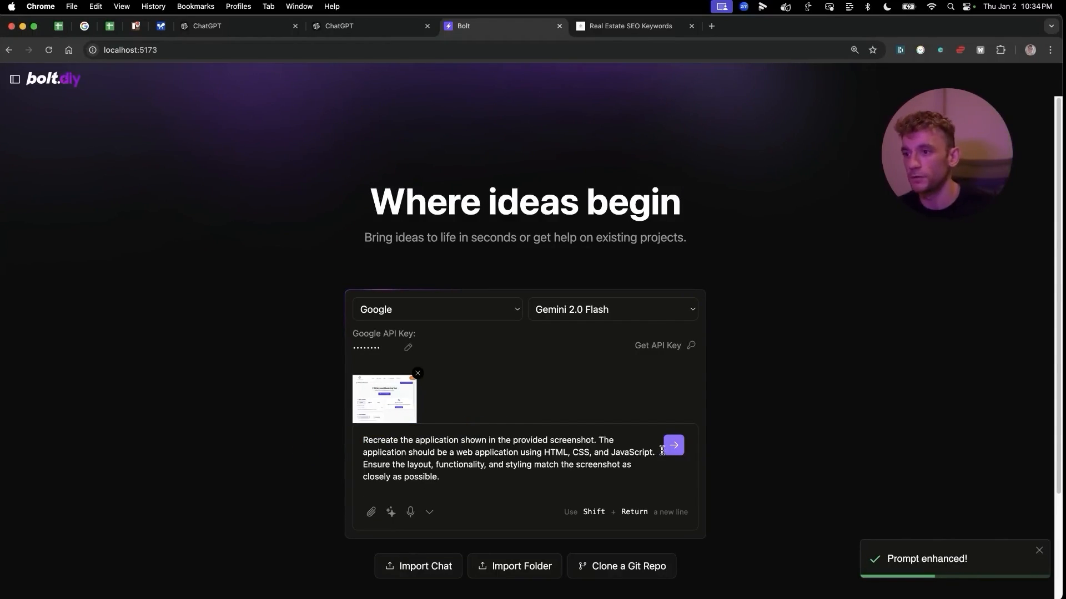
pyautogui.click(673, 445)
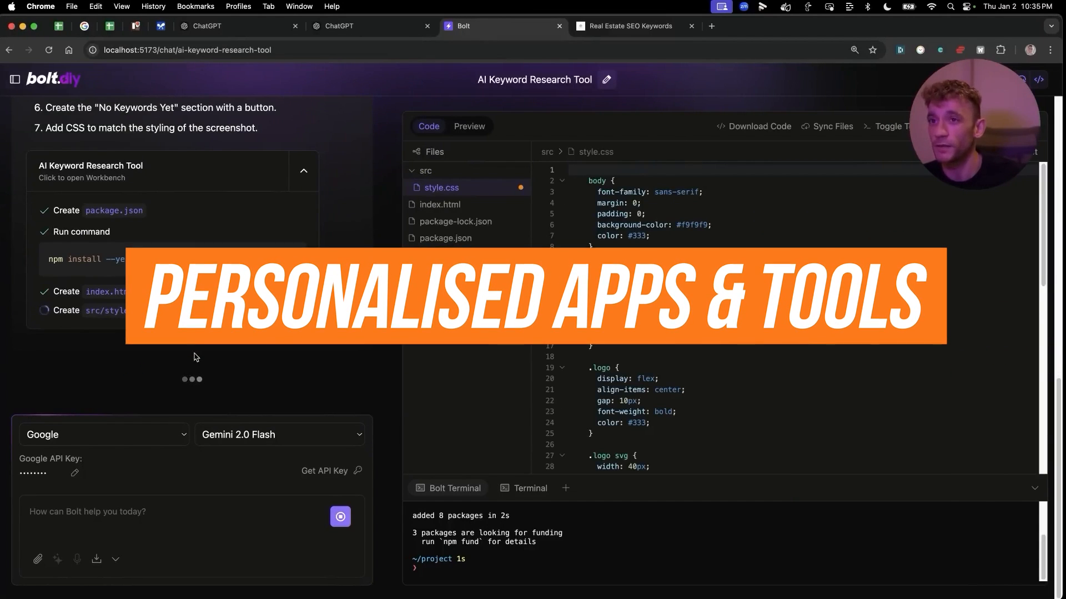
pyautogui.click(761, 26)
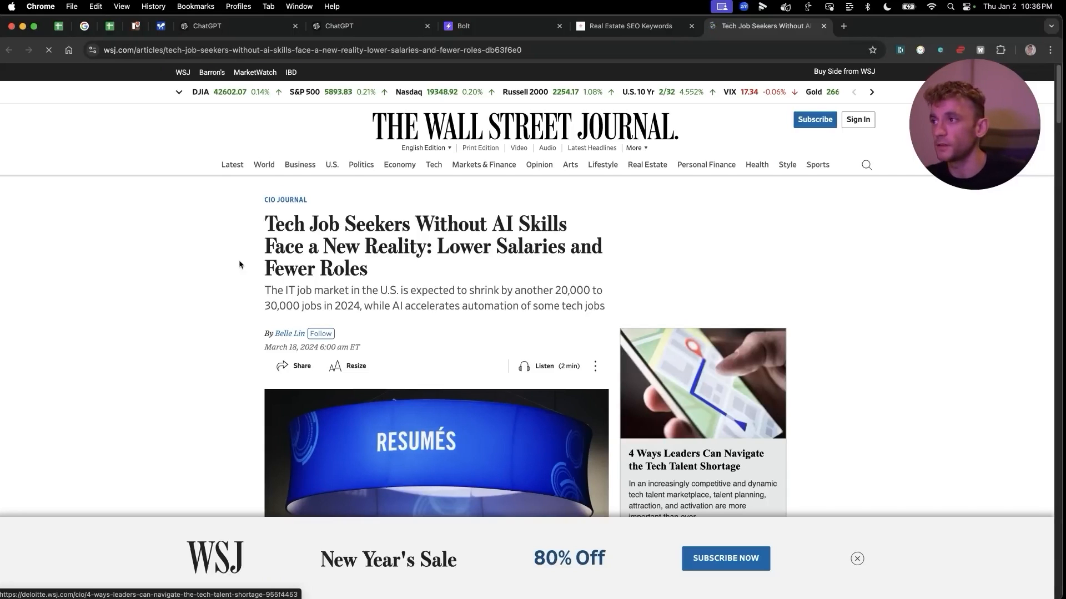
# Step: Highlight the WSJ article headline and search the page for 'coding jobs'
pyautogui.click(399, 164)
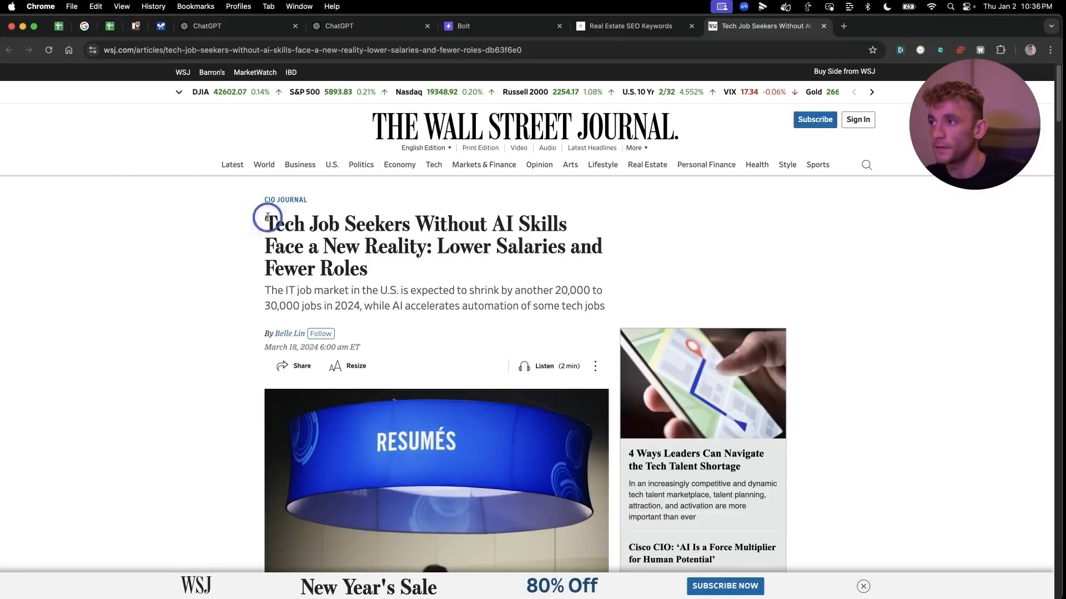
pyautogui.moveTo(266, 216); pyautogui.dragTo(558, 257)
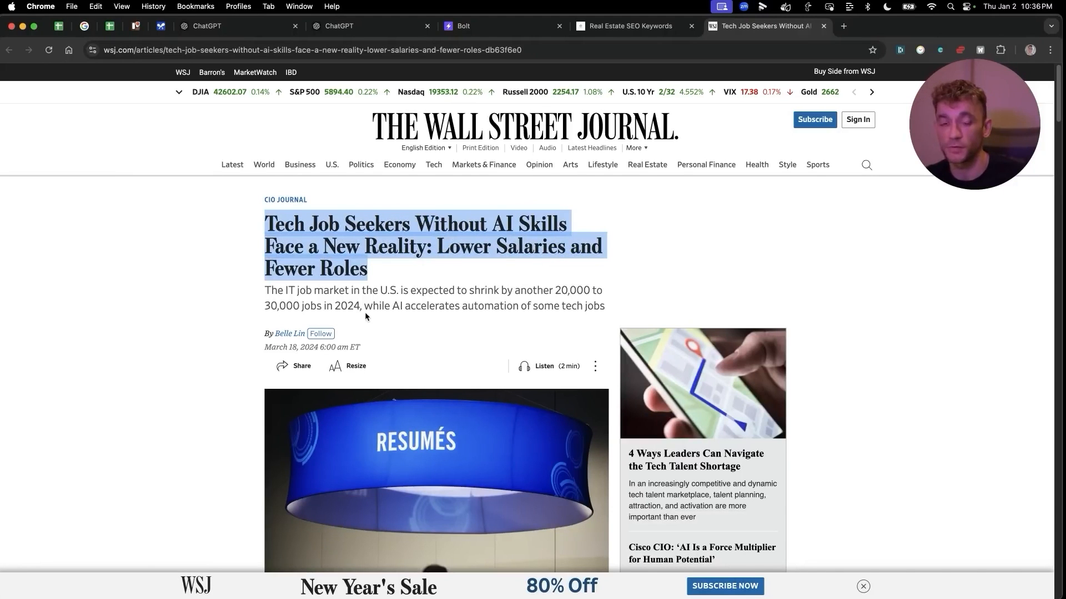
pyautogui.write('coding jobs')
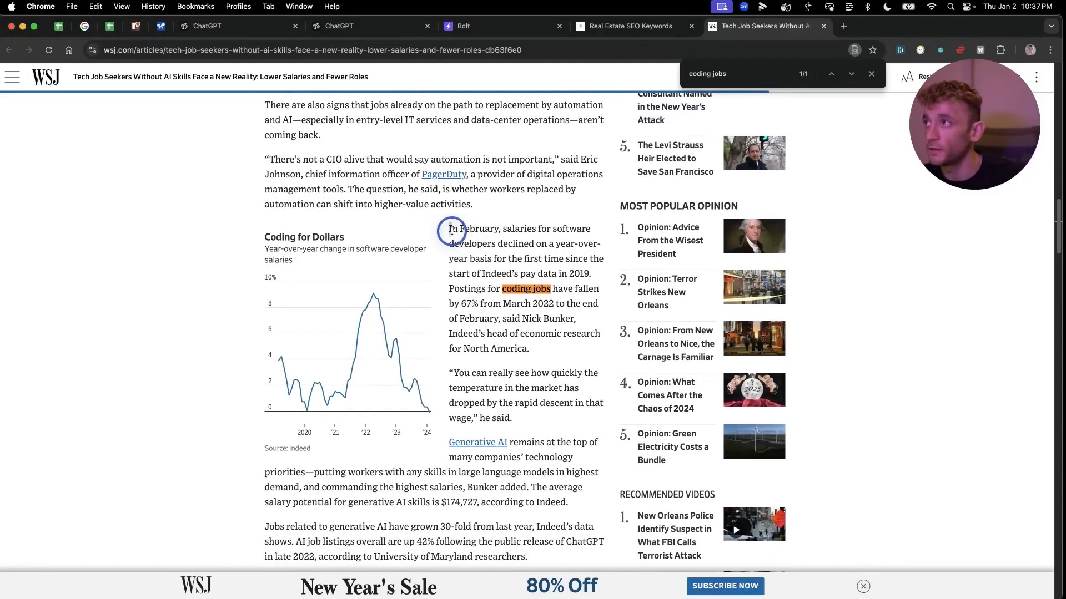
# Step: Highlight the falling-salary sentence, the 67% drop in coding postings and the date, then close the article
pyautogui.moveTo(450, 230); pyautogui.dragTo(583, 227)
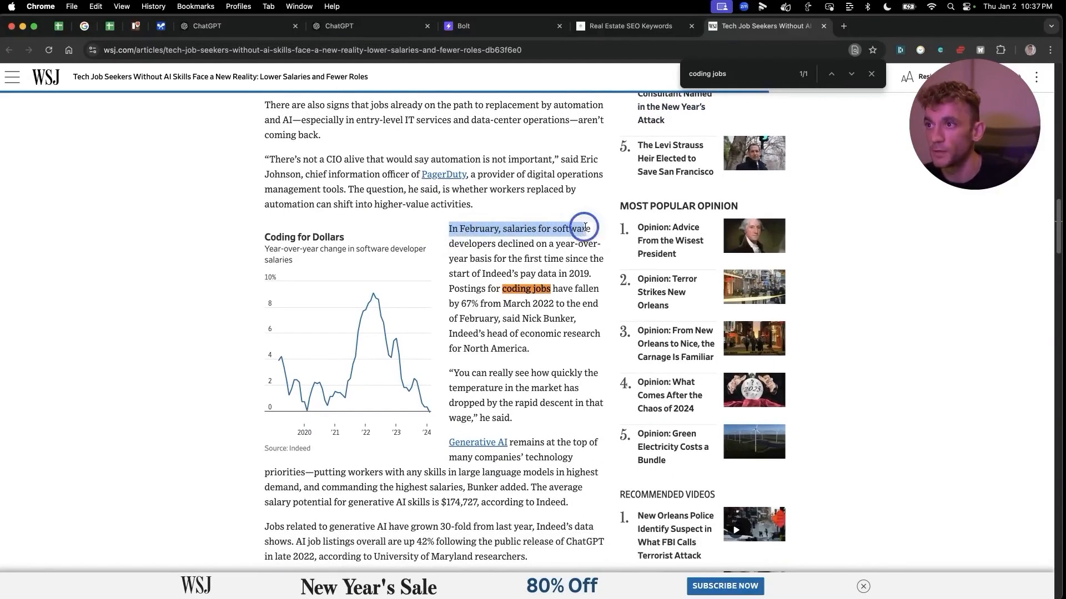
pyautogui.moveTo(582, 226); pyautogui.dragTo(519, 243)
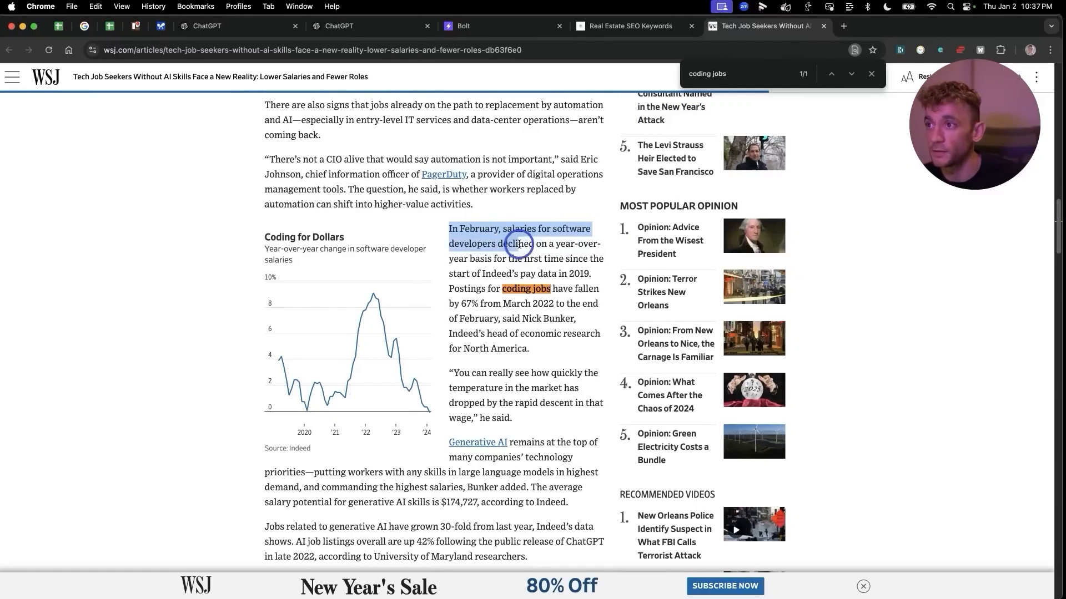
pyautogui.moveTo(516, 243); pyautogui.dragTo(615, 262)
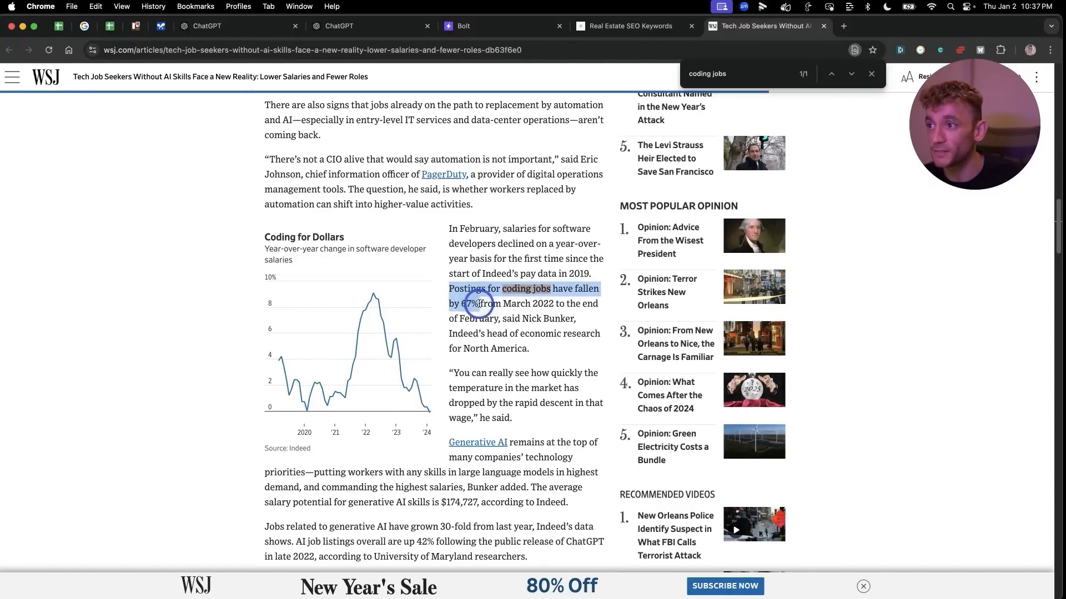
pyautogui.moveTo(477, 303); pyautogui.dragTo(557, 306)
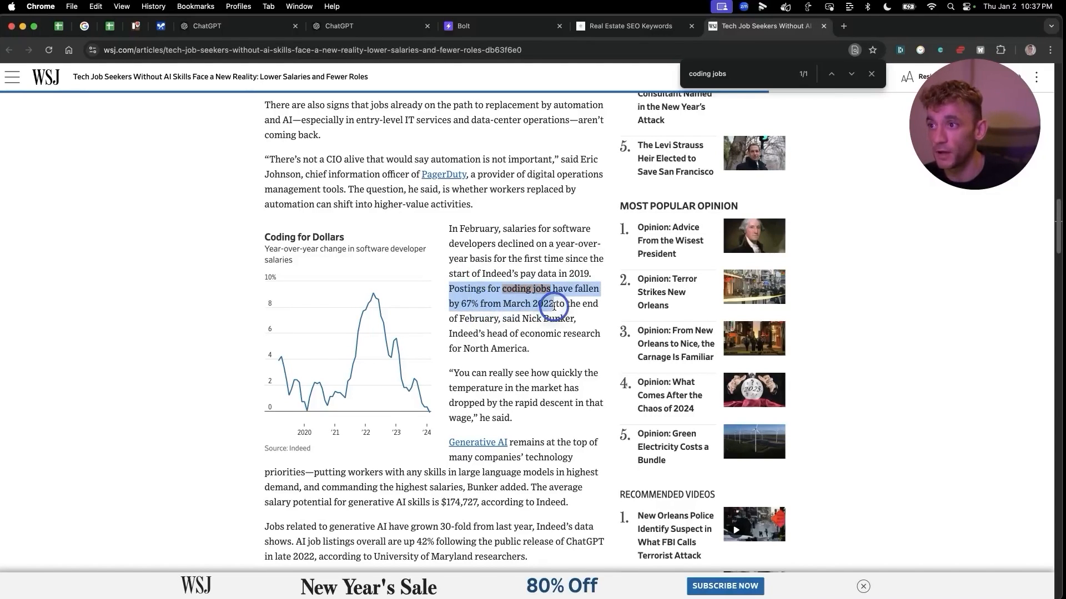
pyautogui.moveTo(554, 304); pyautogui.dragTo(504, 318)
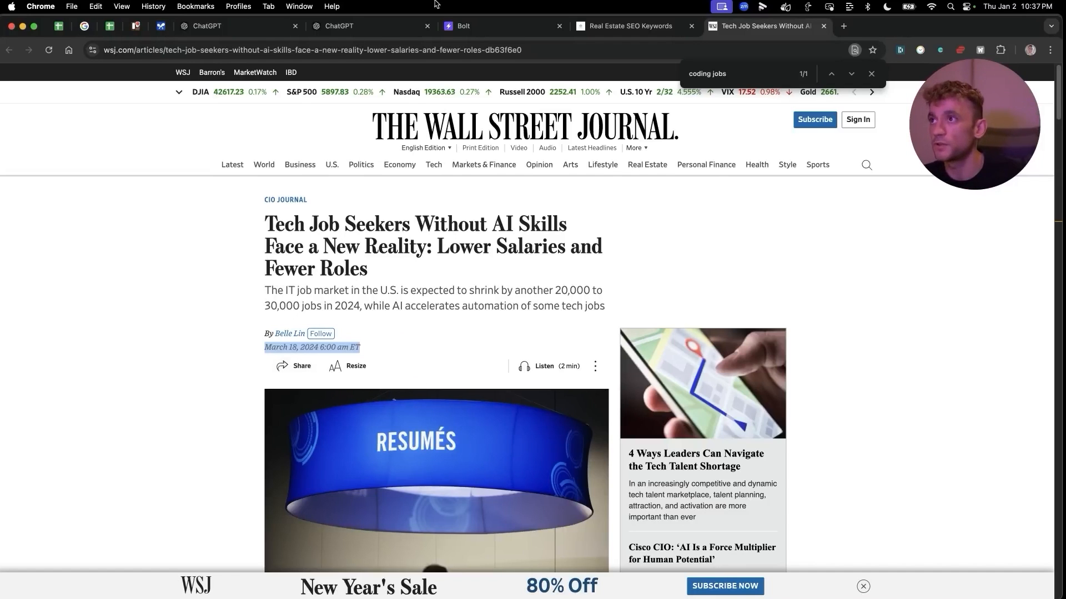
pyautogui.click(496, 26)
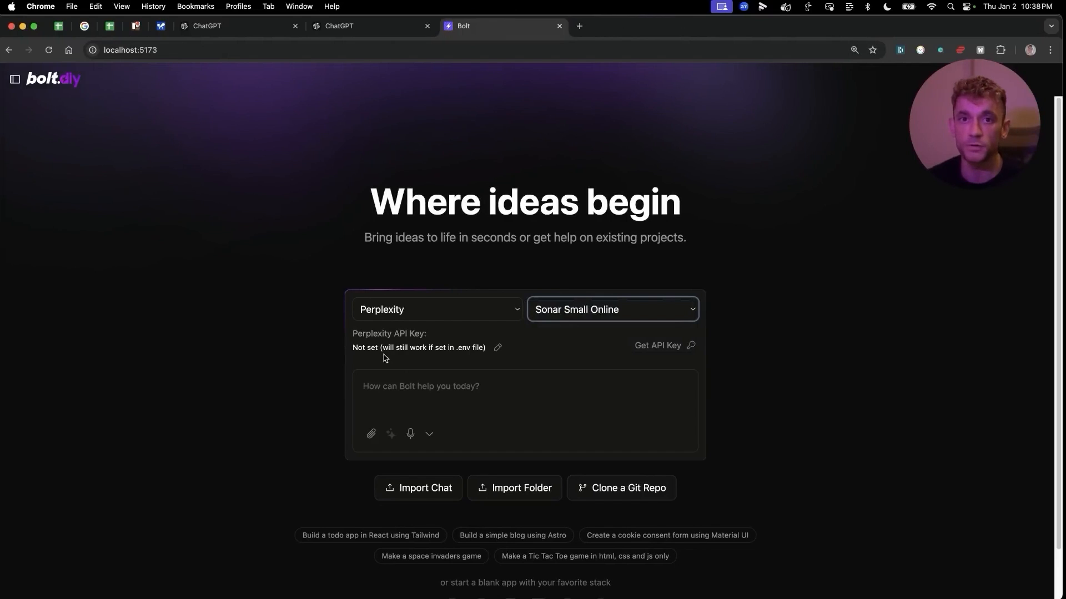
# Step: Switch from the bolt.diy Perplexity view to the 'NEW Bolt DIY + DeepSeek-V3 + Gemini 2' Google Doc
pyautogui.click(367, 25)
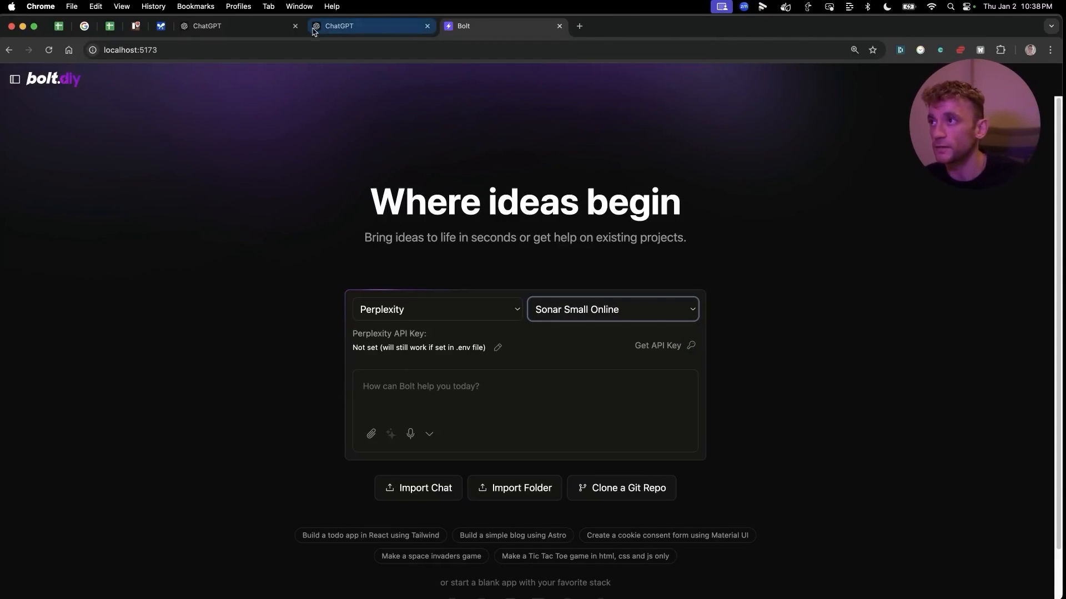
pyautogui.moveTo(373, 25)
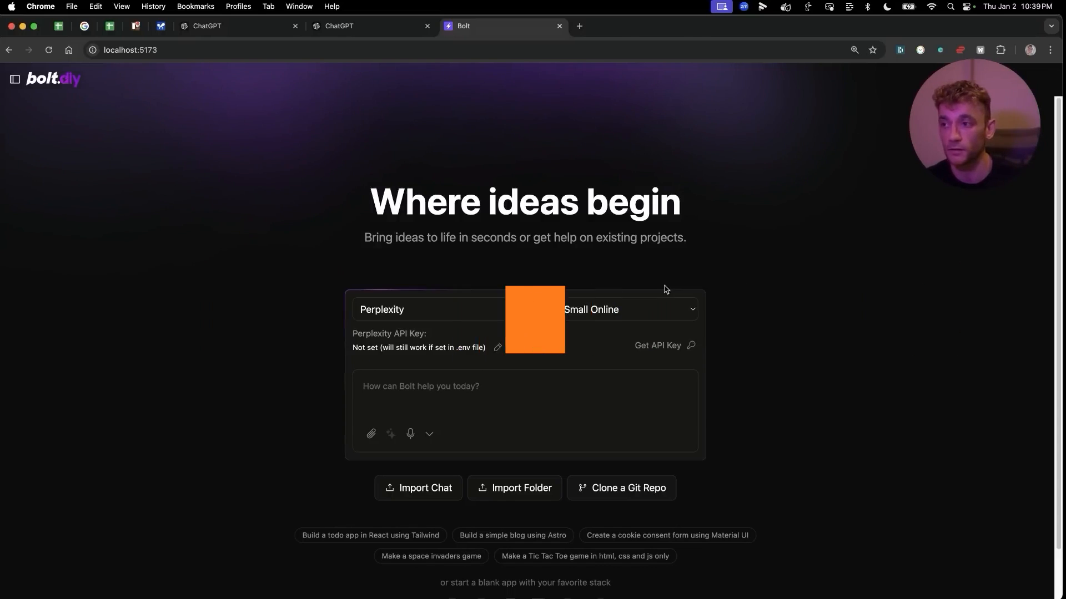
pyautogui.click(632, 25)
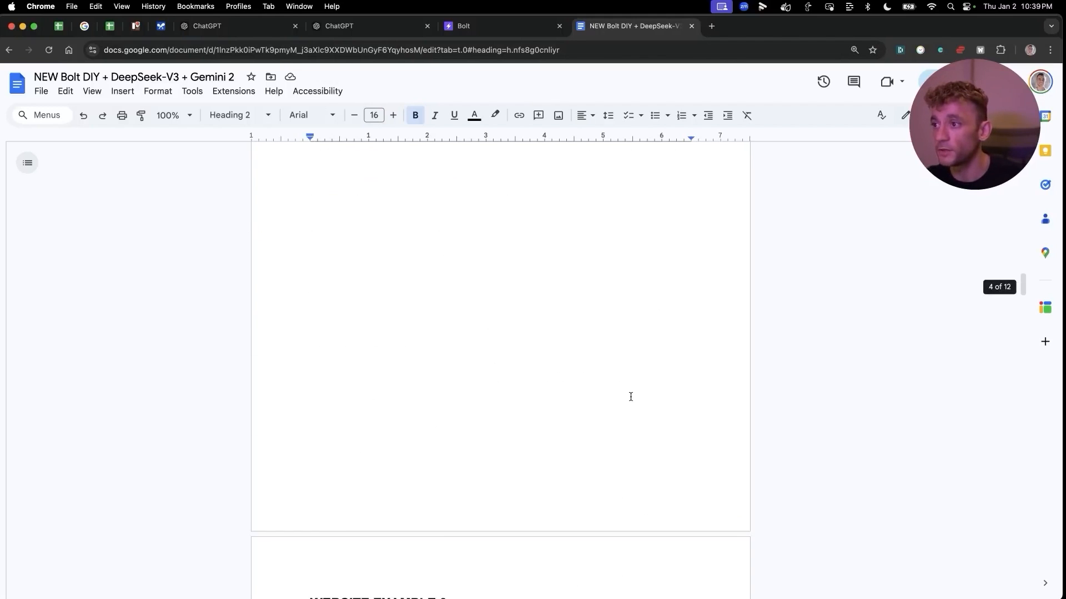
# Step: Scroll the planning doc past Website Example 4 and the 1 Page EMD prompt
pyautogui.scroll(-3)
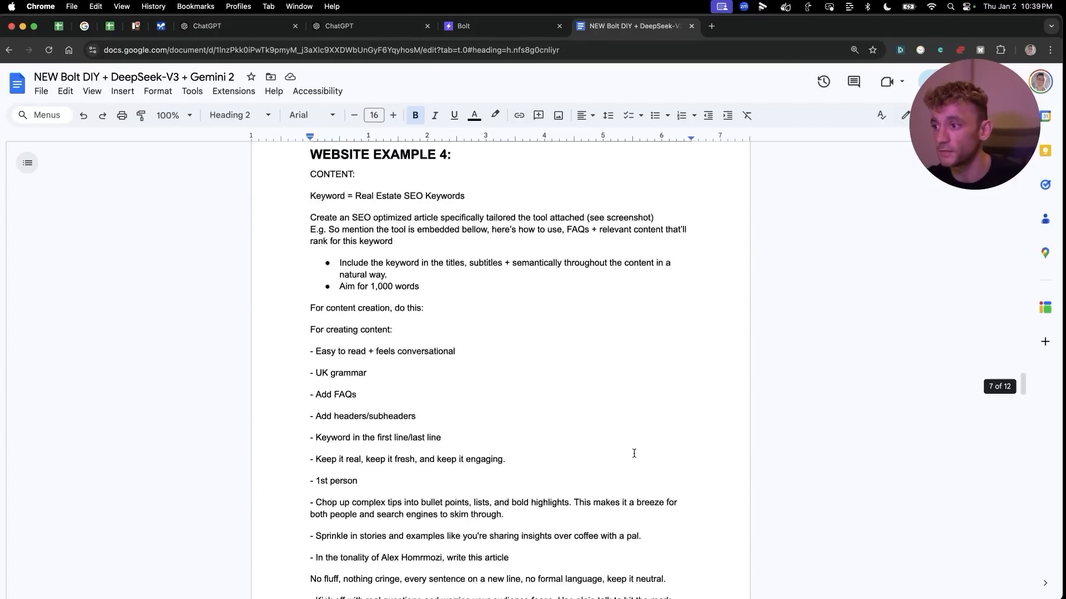
pyautogui.scroll(-3)
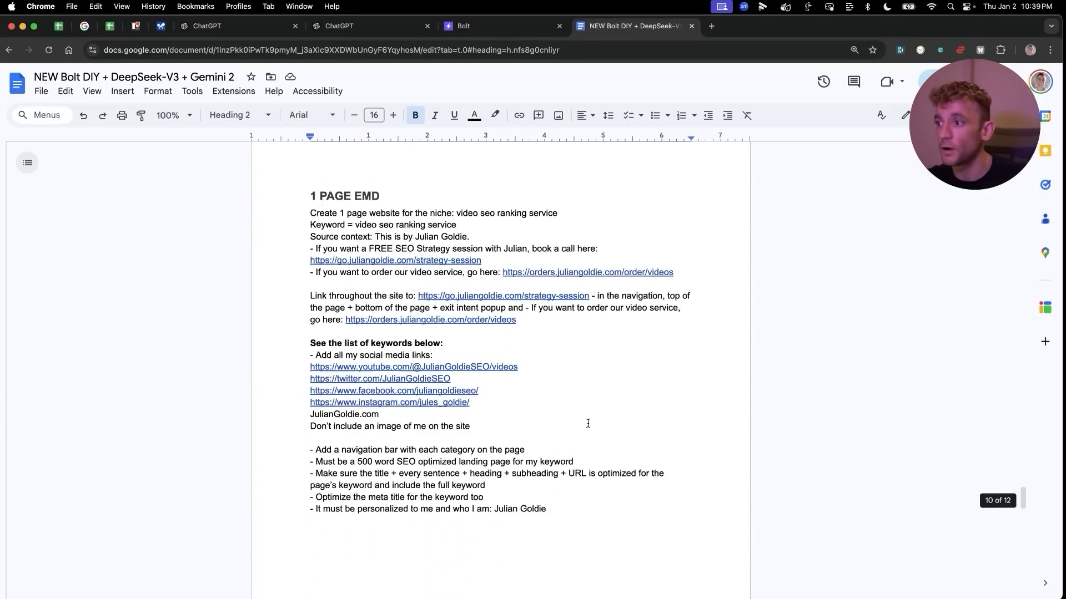
pyautogui.scroll(-3)
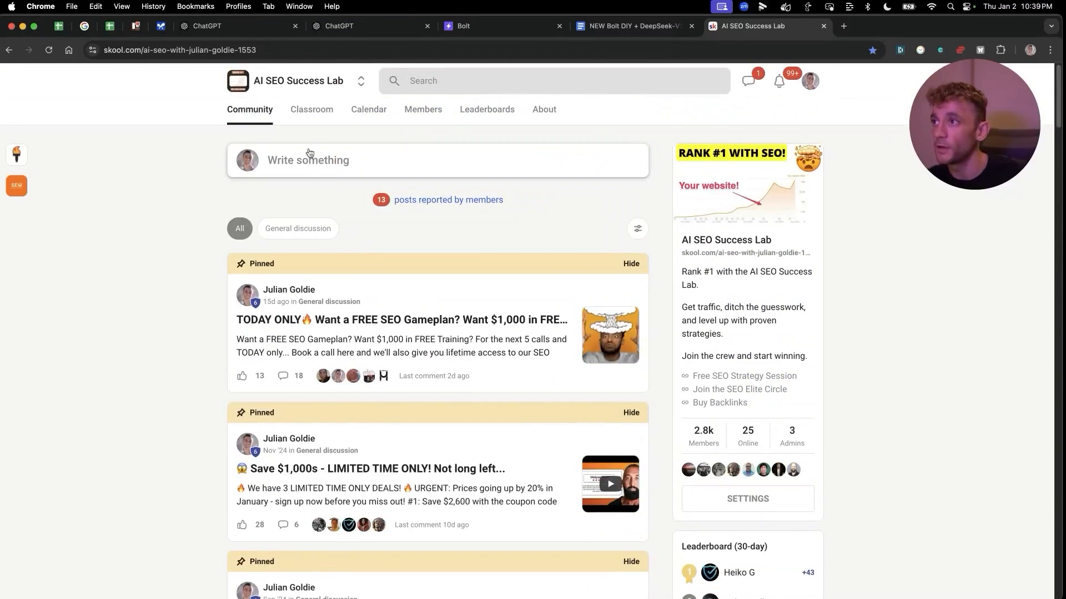
# Step: Enter the Classroom course library and scroll to the 'Ranked #1… in 7 HOURS?!' lesson's free SEO session link
pyautogui.click(311, 110)
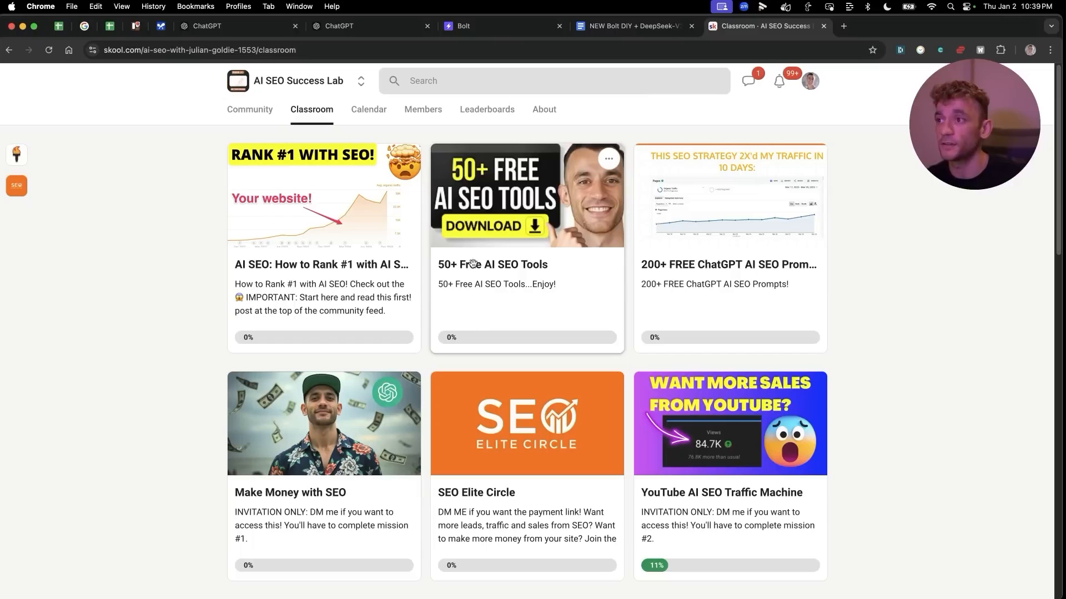
pyautogui.moveTo(272, 401)
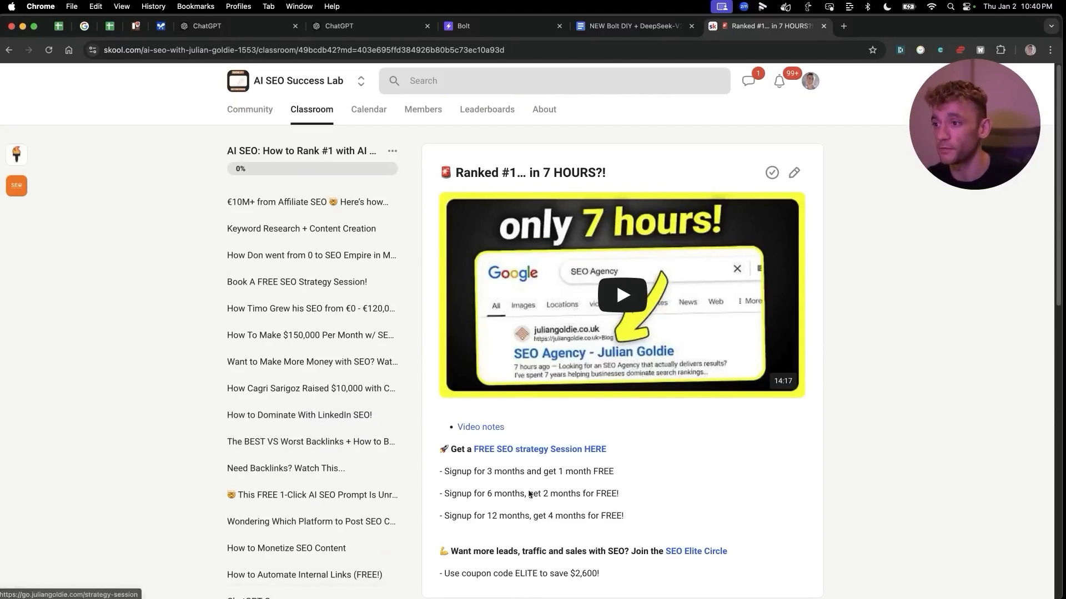
pyautogui.scroll(-3)
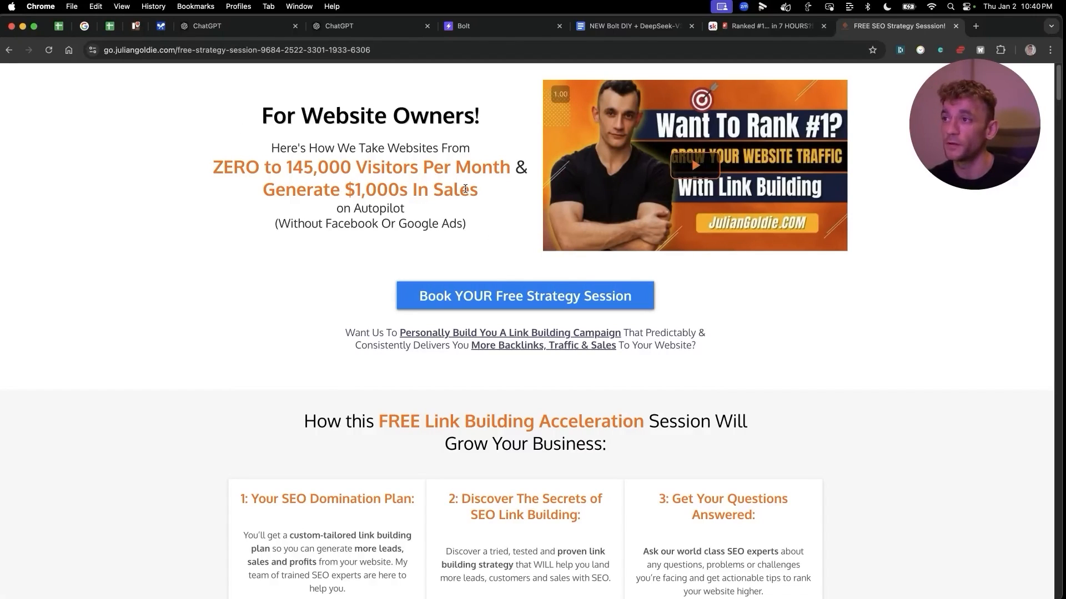
pyautogui.scroll(-3)
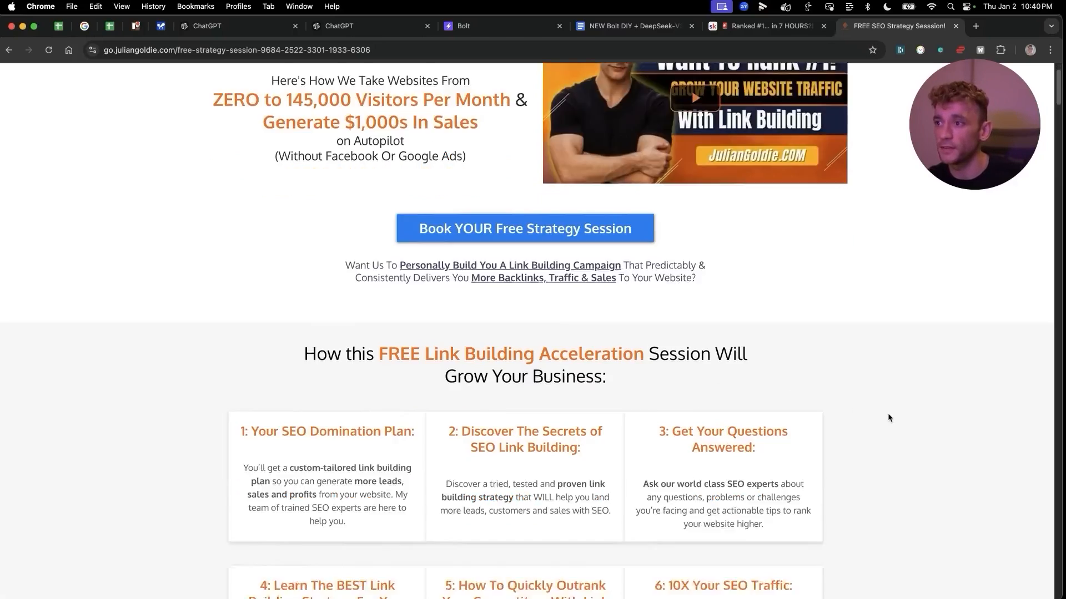
pyautogui.scroll(-3)
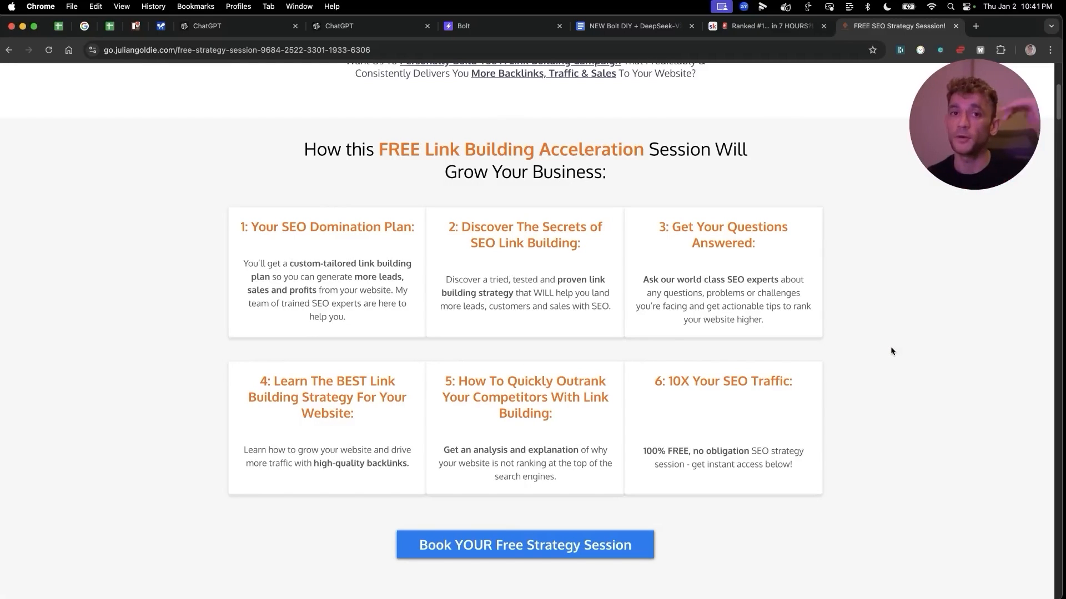
pyautogui.moveTo(856, 426)
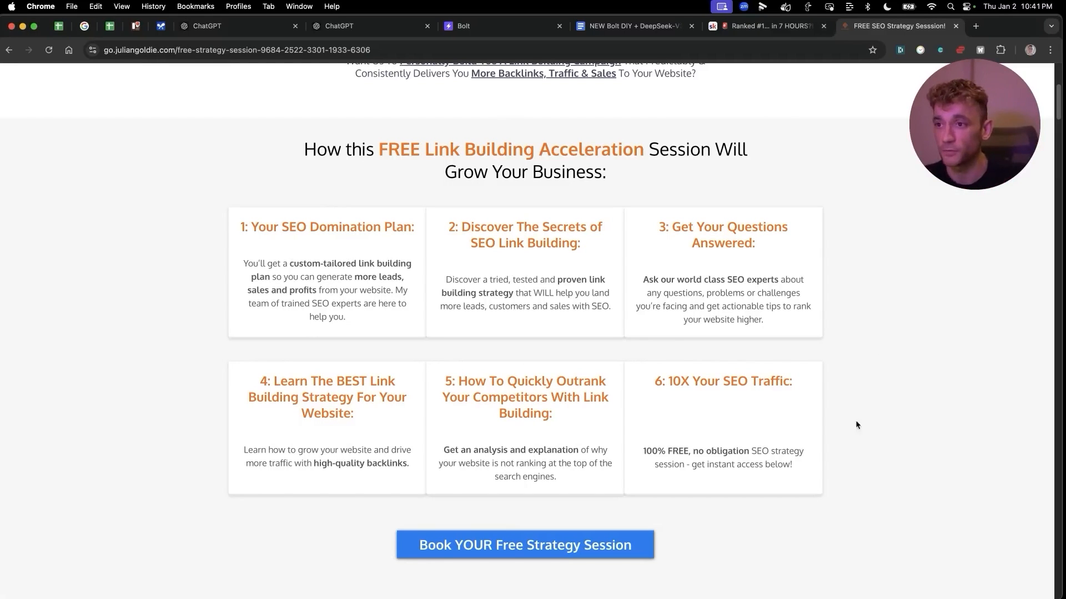
pyautogui.scroll(3)
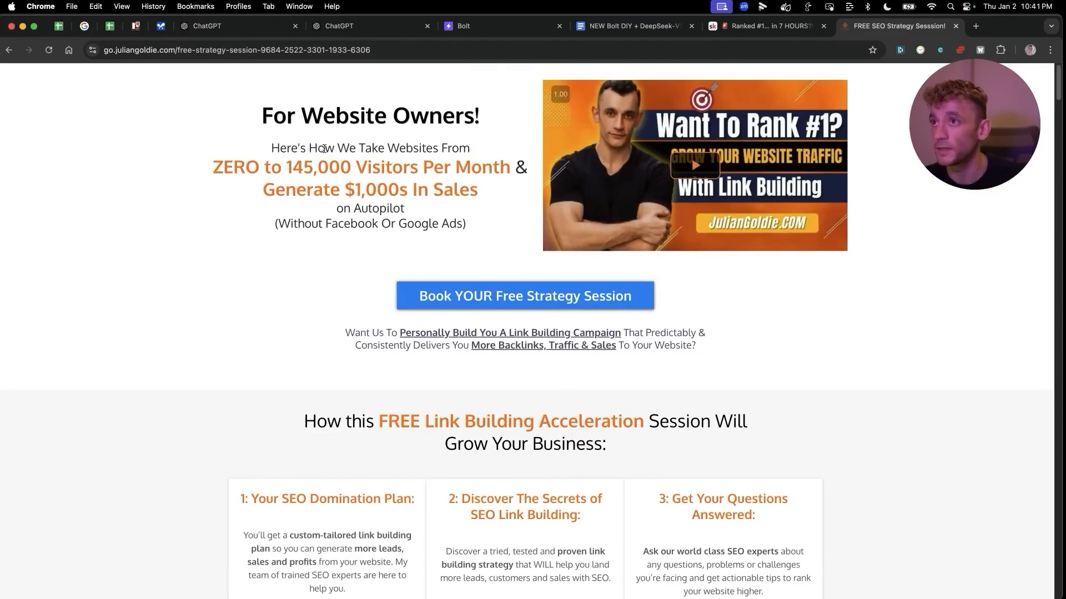